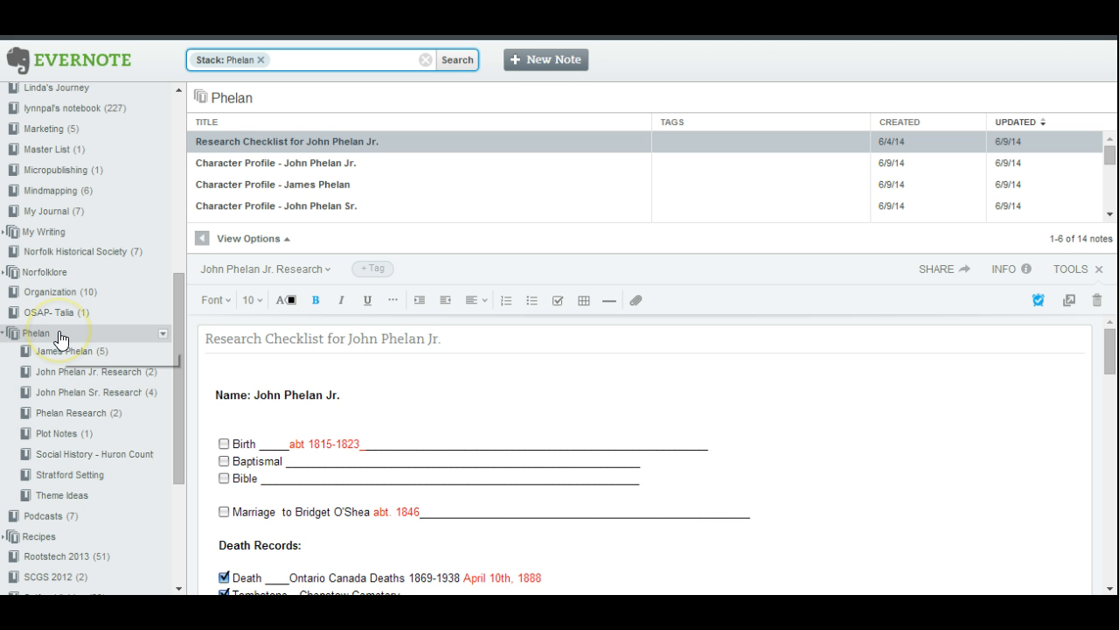
mouse_move(61, 333)
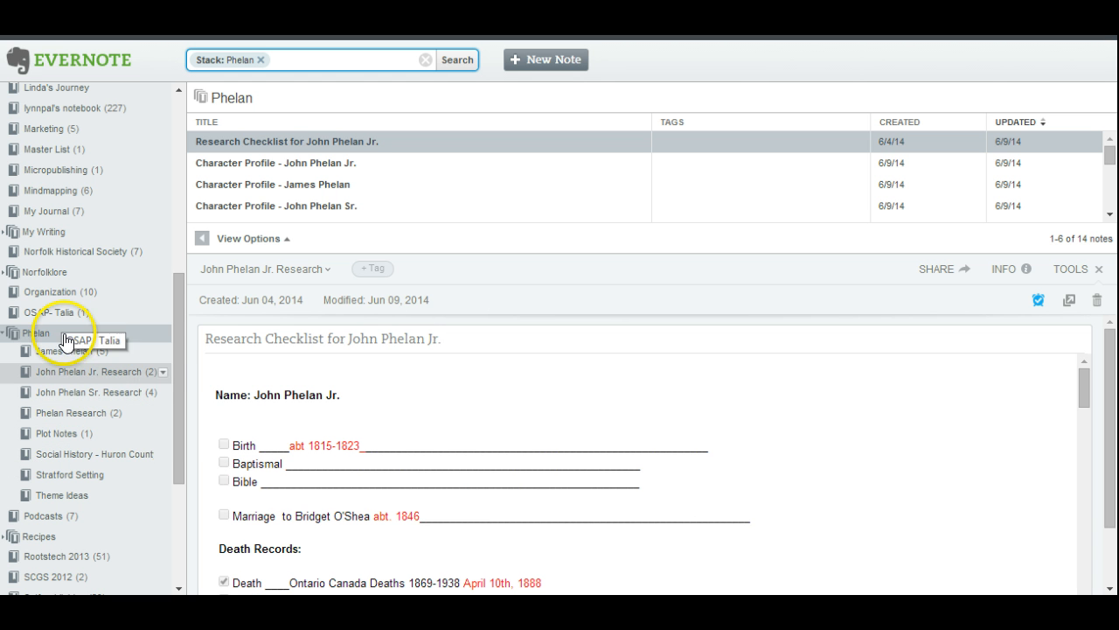
left_click(688, 392)
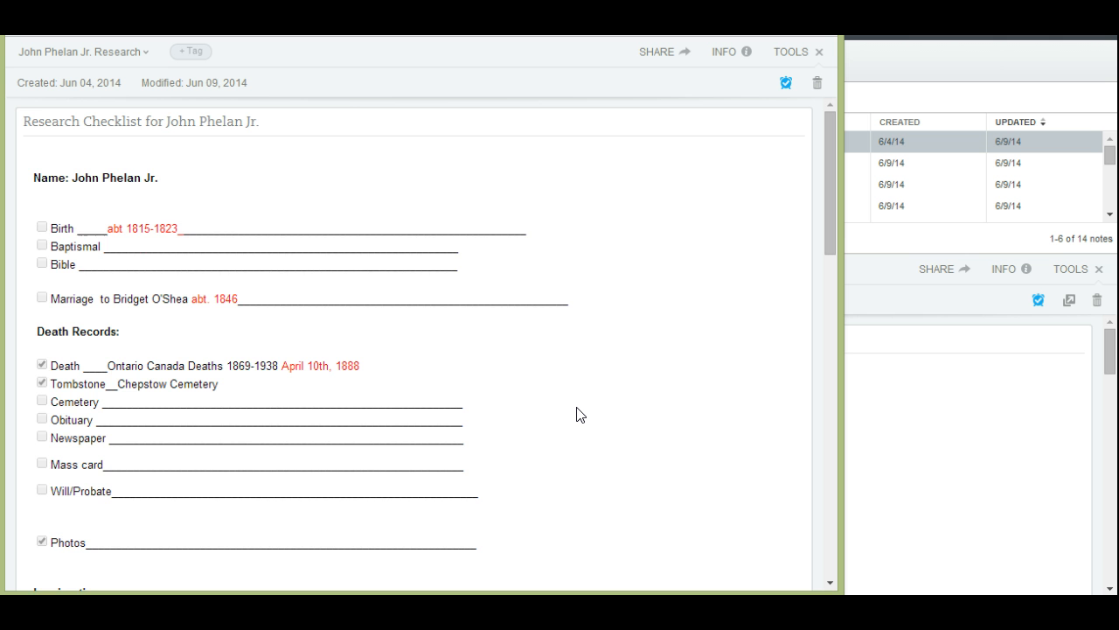
scroll("down", 3)
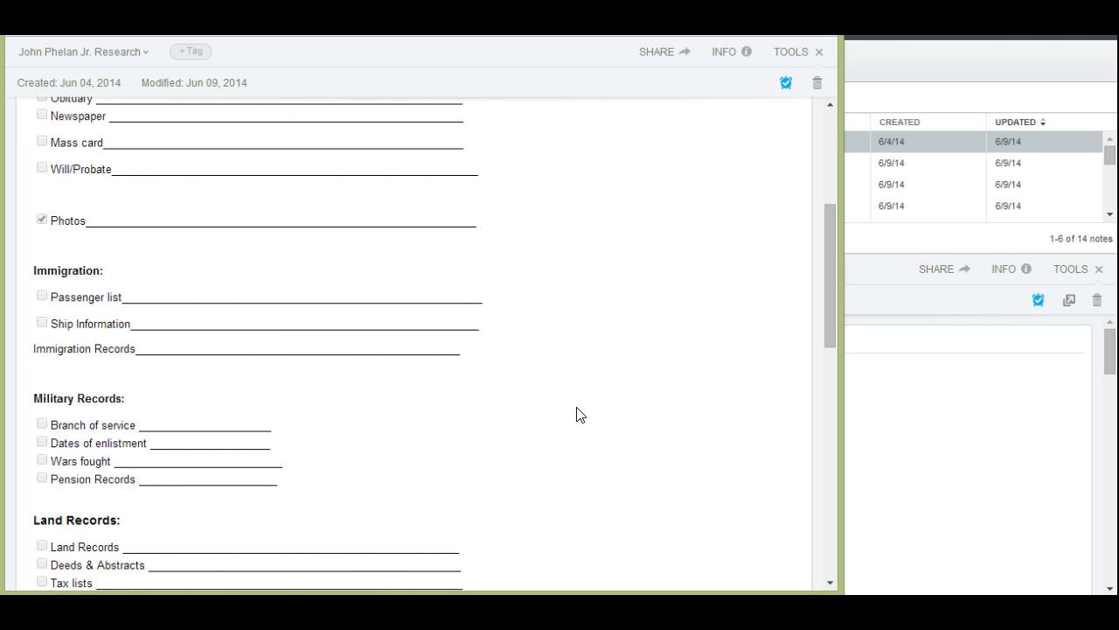
scroll("down", 3)
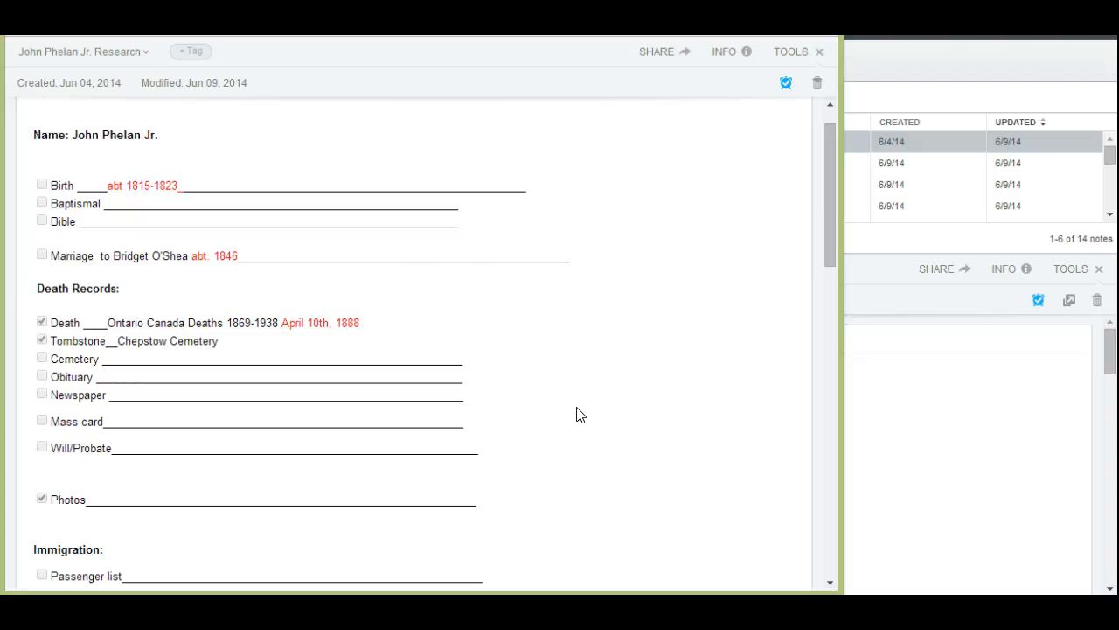
scroll("down", 3)
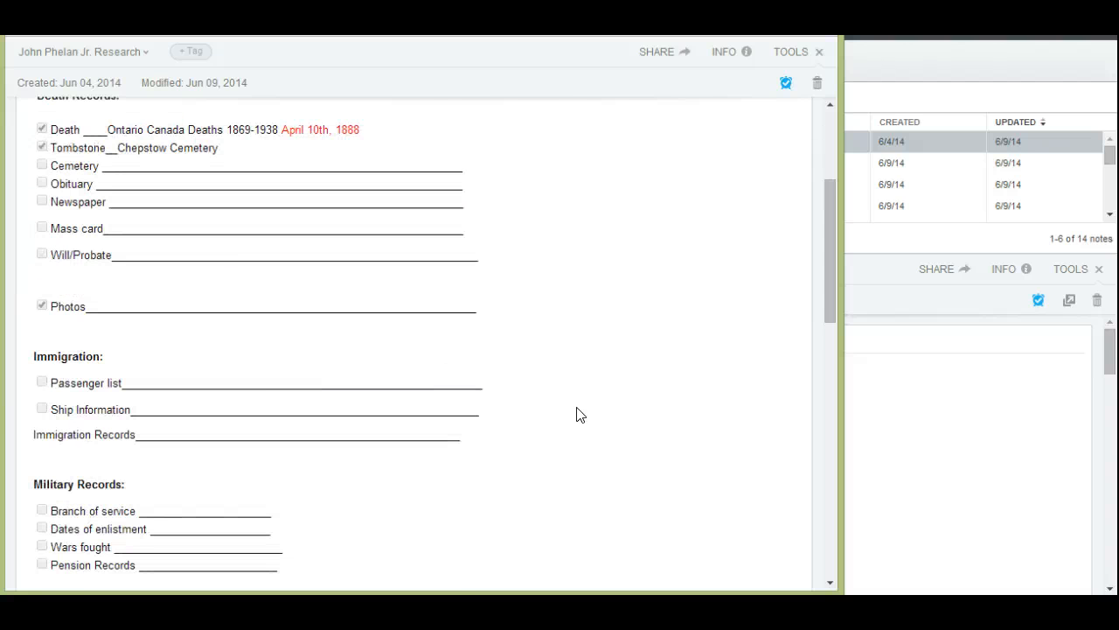
scroll("down", 3)
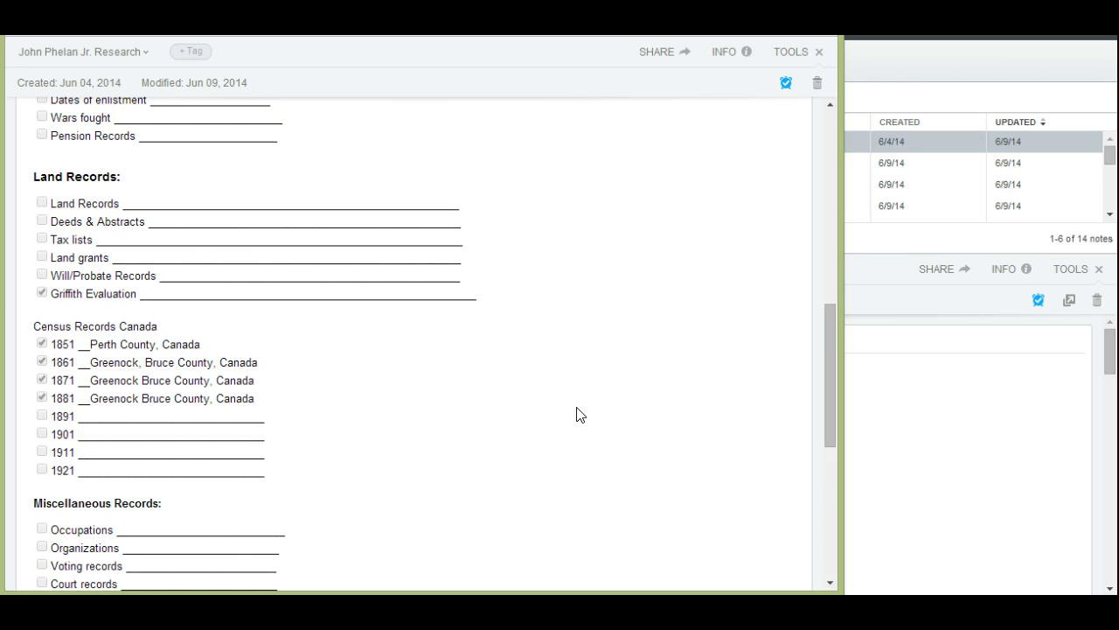
scroll("down", 3)
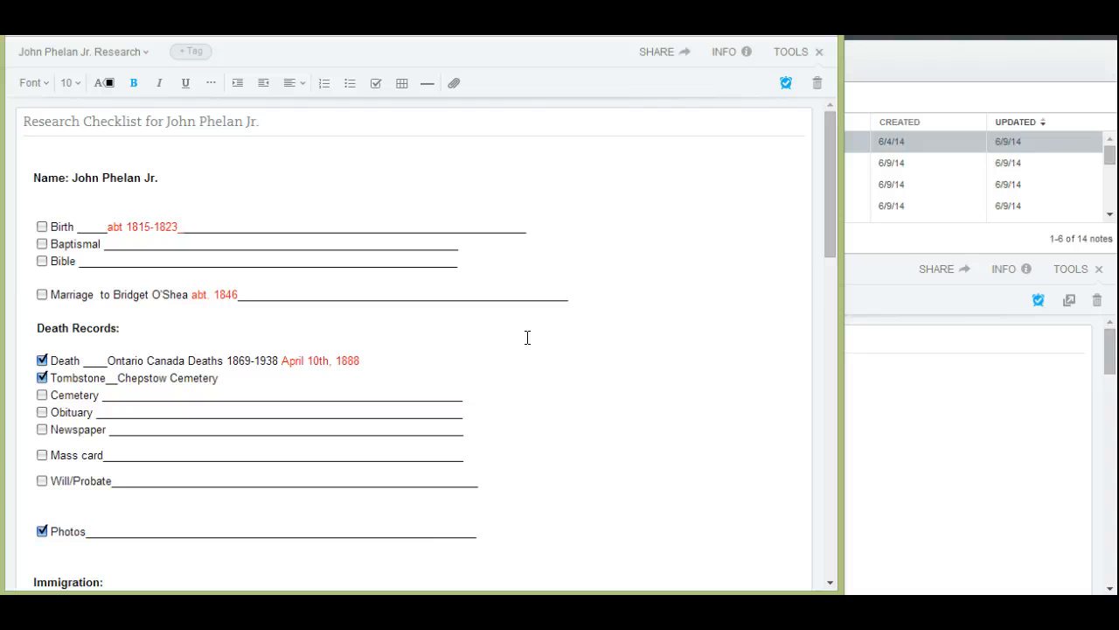
scroll("down", 3)
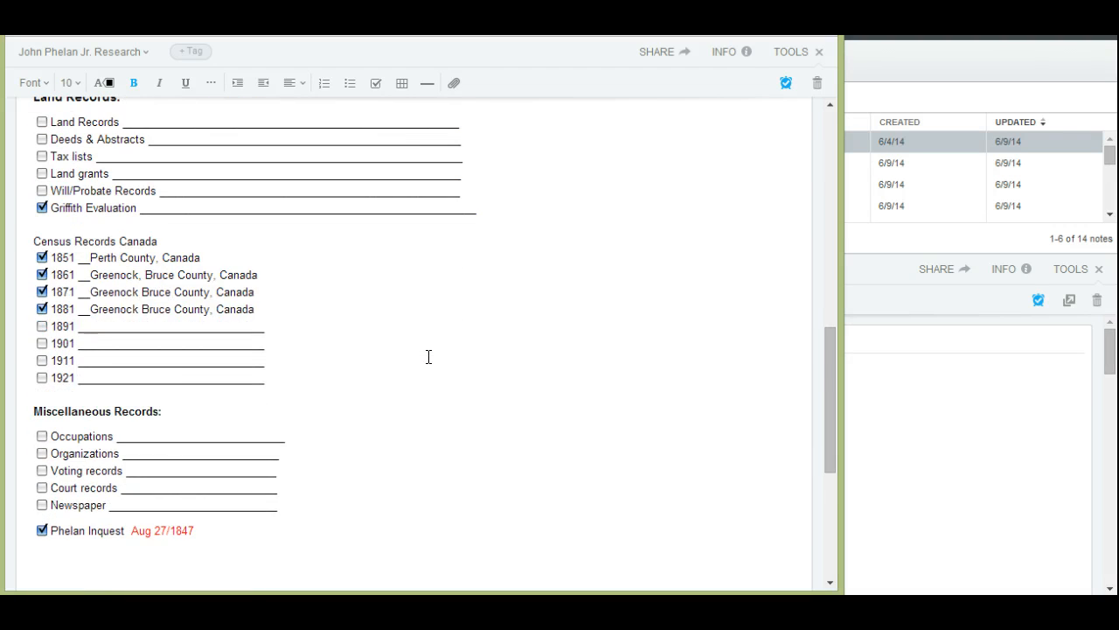
scroll("down", 3)
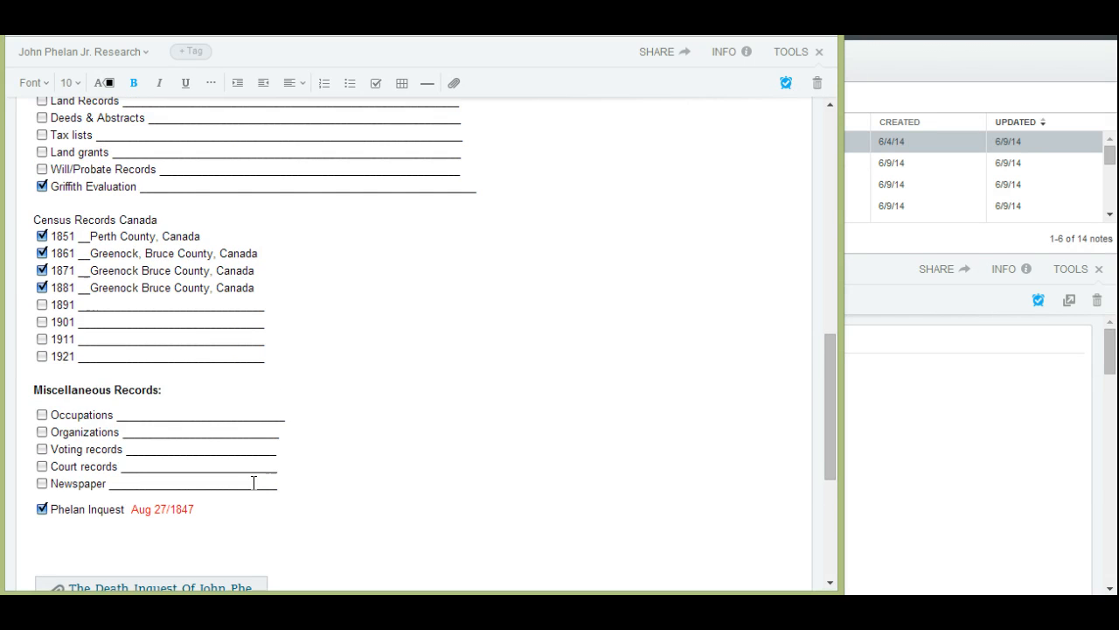
scroll("down", 3)
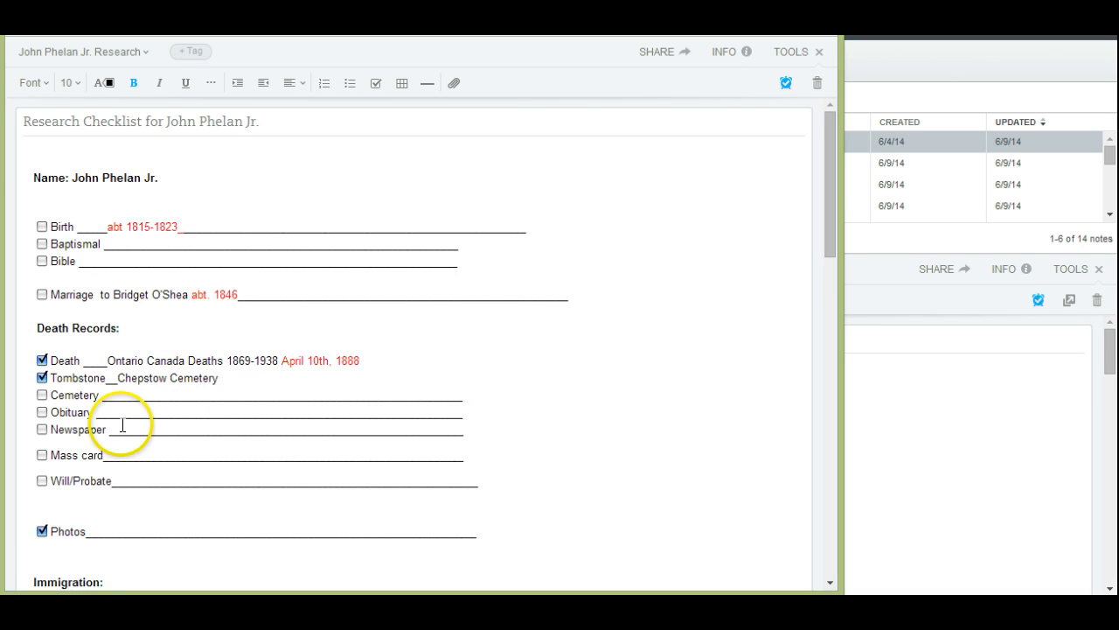
- Tick the Newspaper checkbox under Death Records, then scroll further down the note
scroll("down", 3)
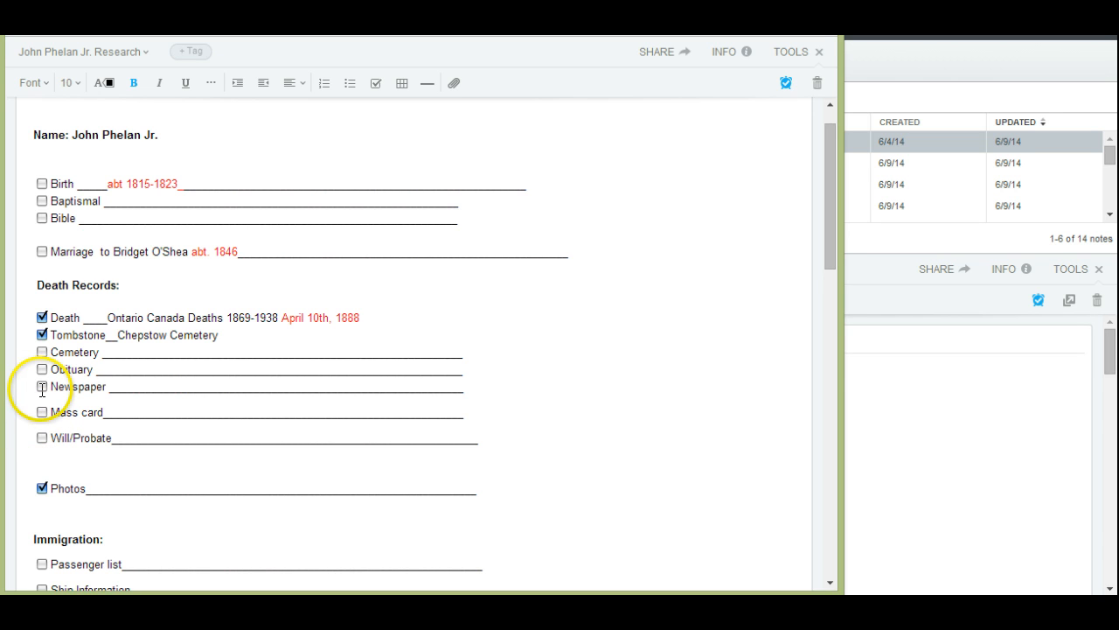
left_click(42, 386)
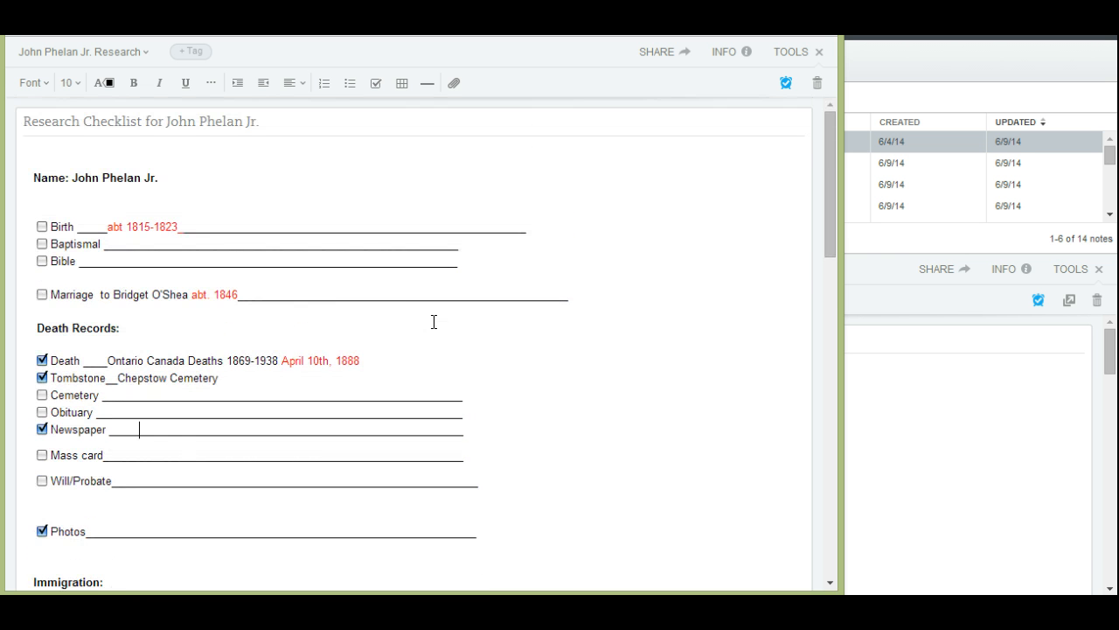
scroll("down", 3)
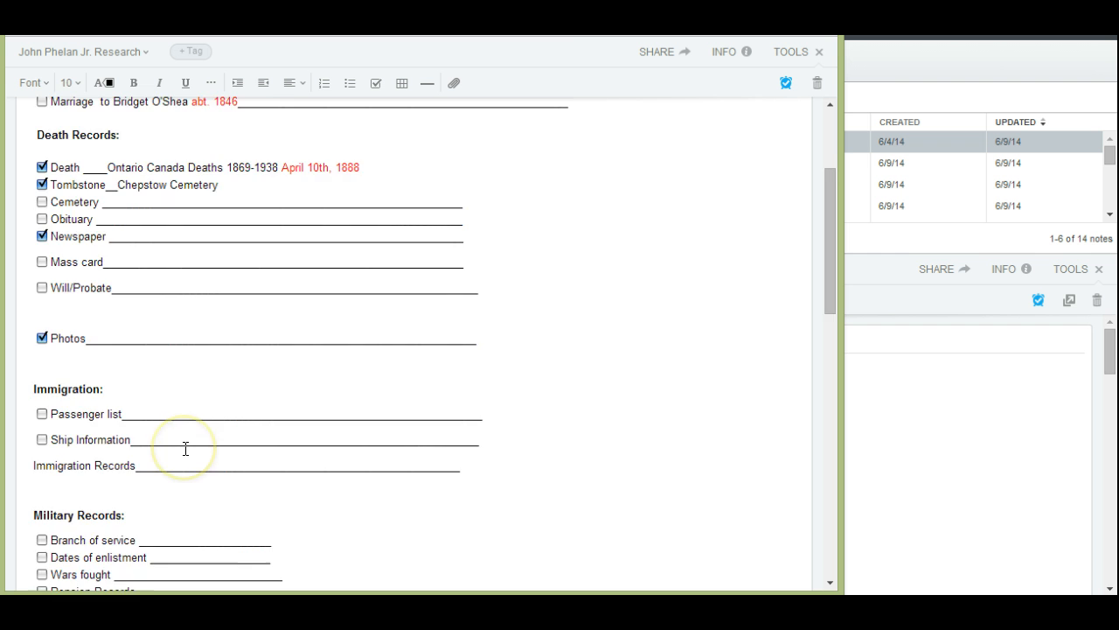
scroll("down", 3)
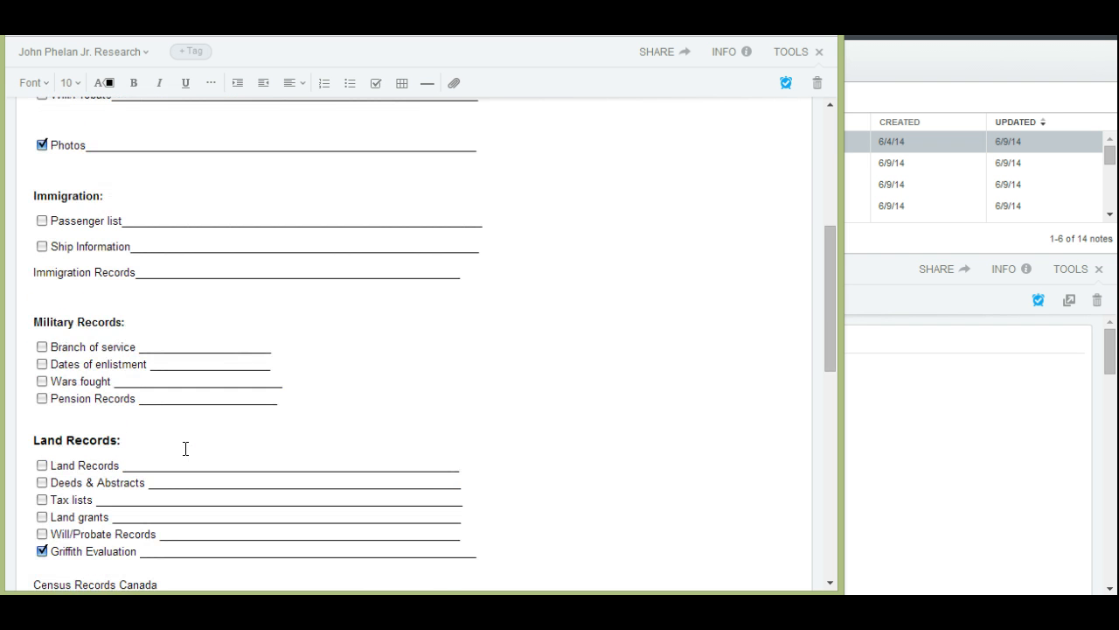
scroll("down", 3)
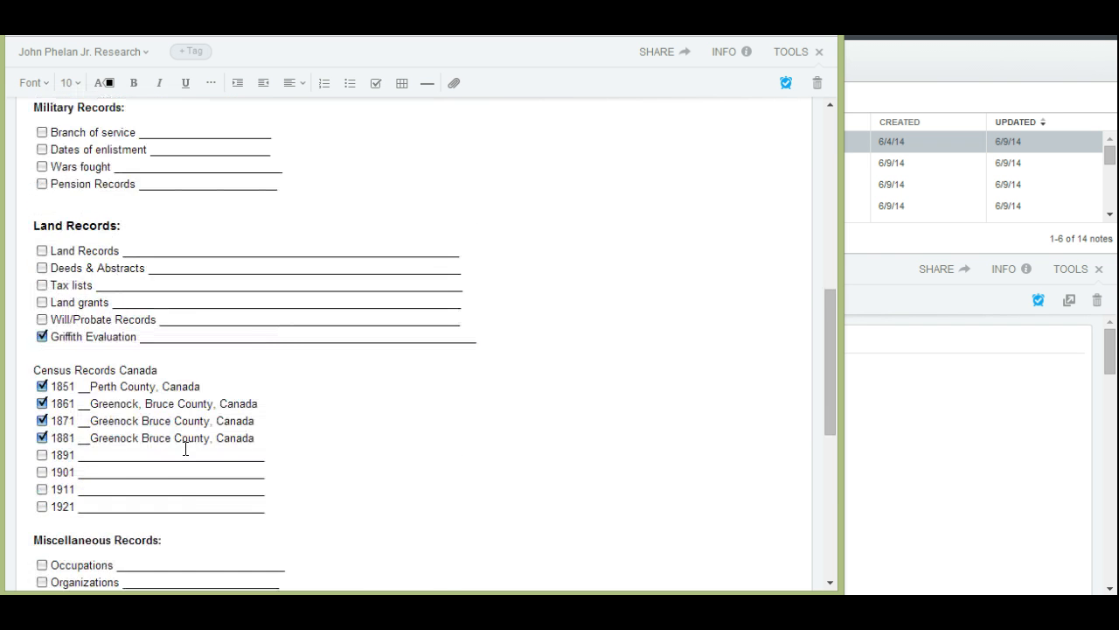
scroll("down", 3)
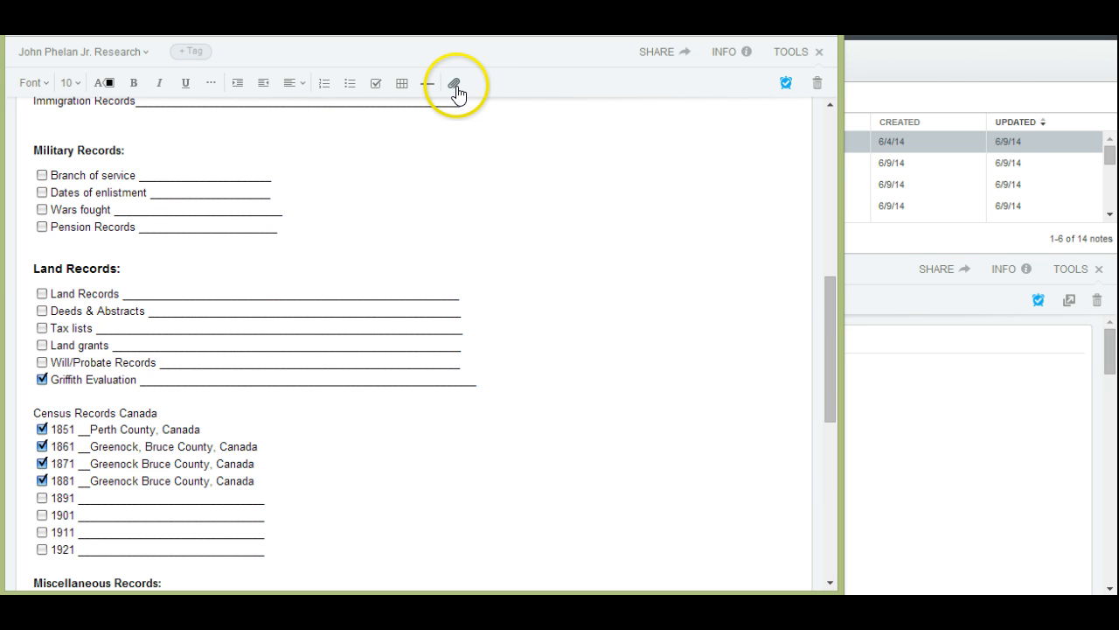
left_click(455, 83)
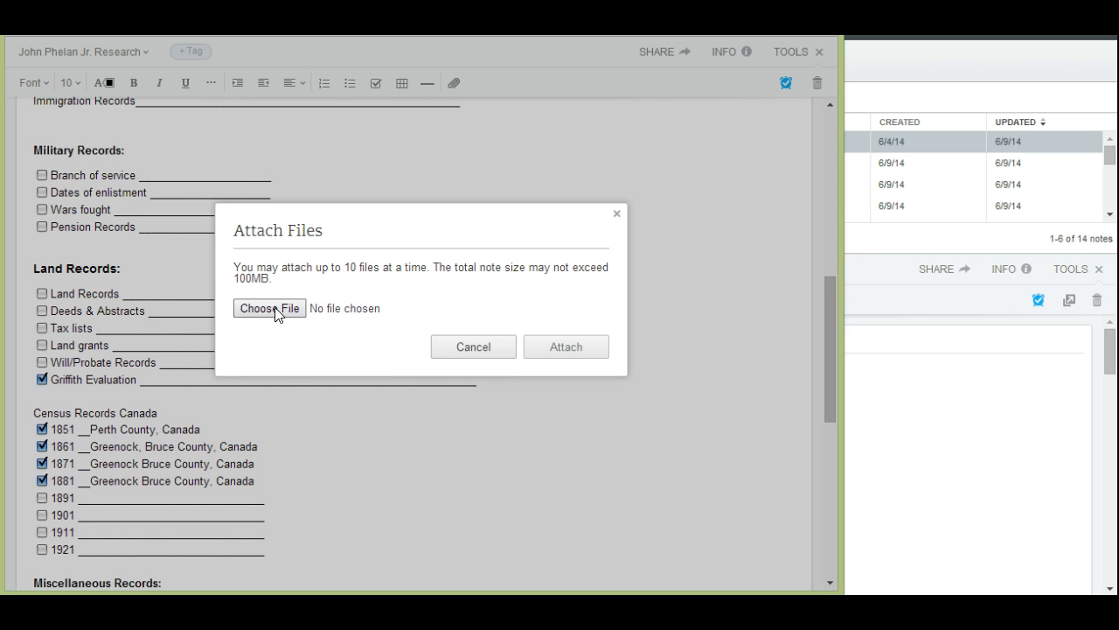
mouse_move(442, 354)
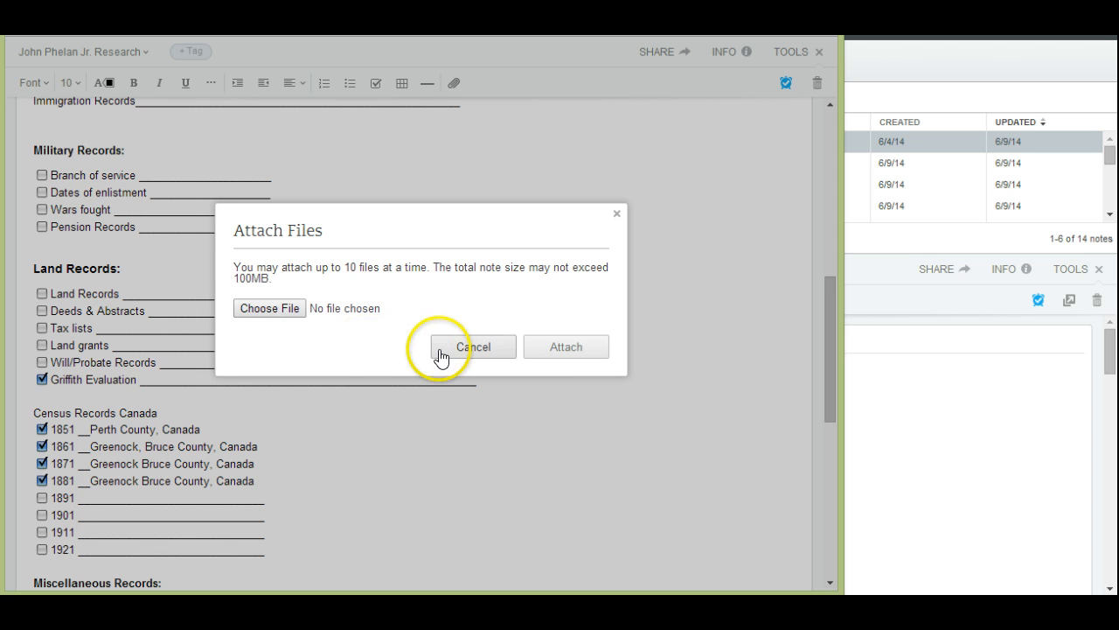
left_click(472, 346)
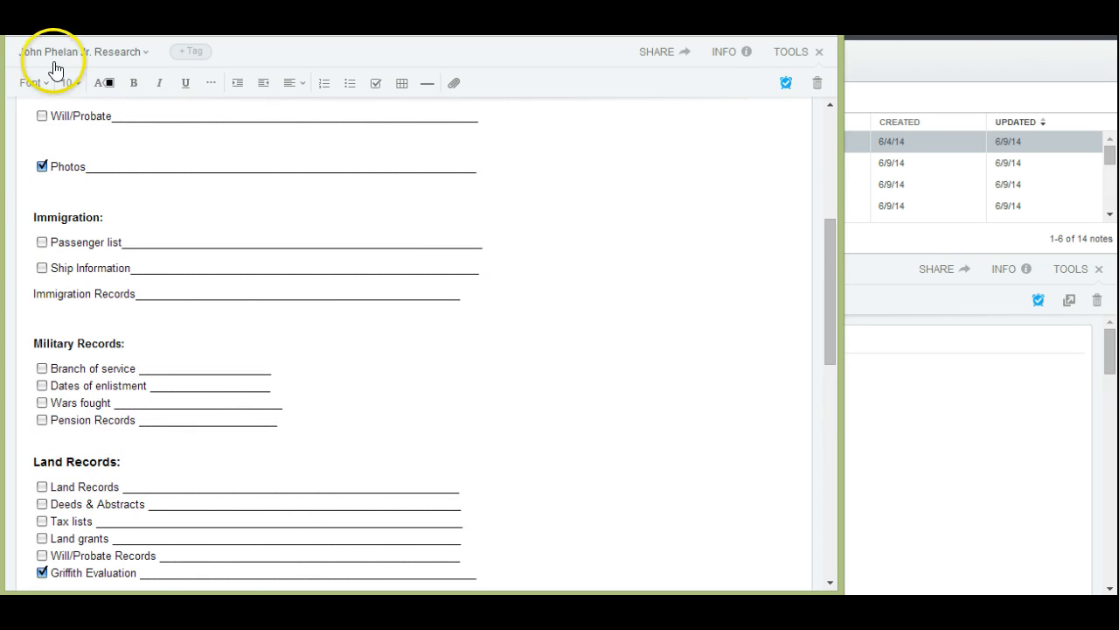
mouse_move(280, 96)
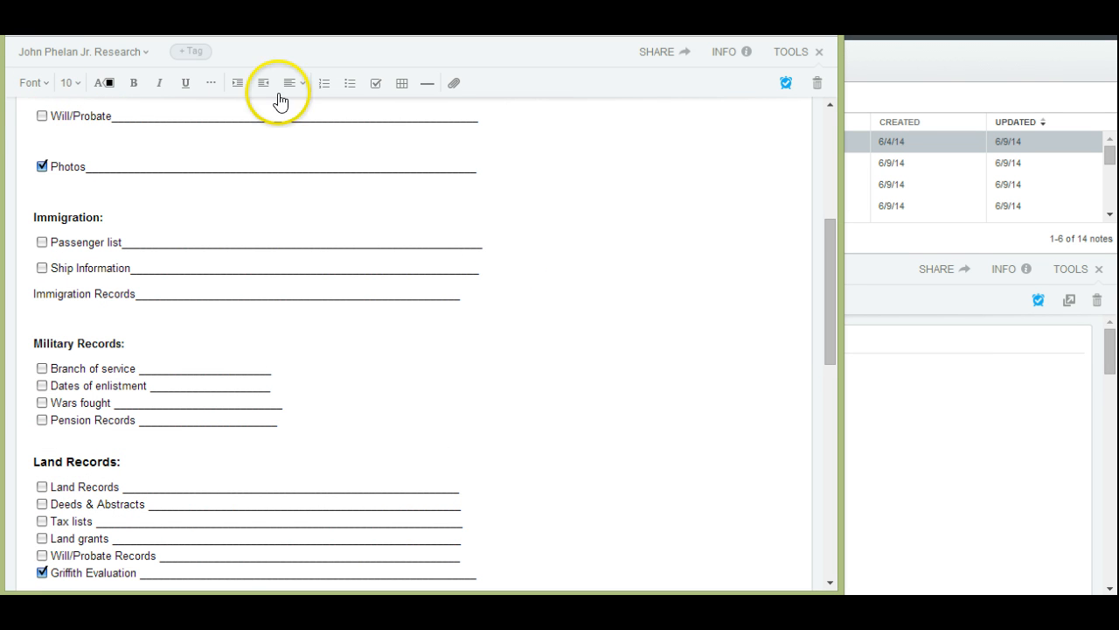
mouse_move(135, 95)
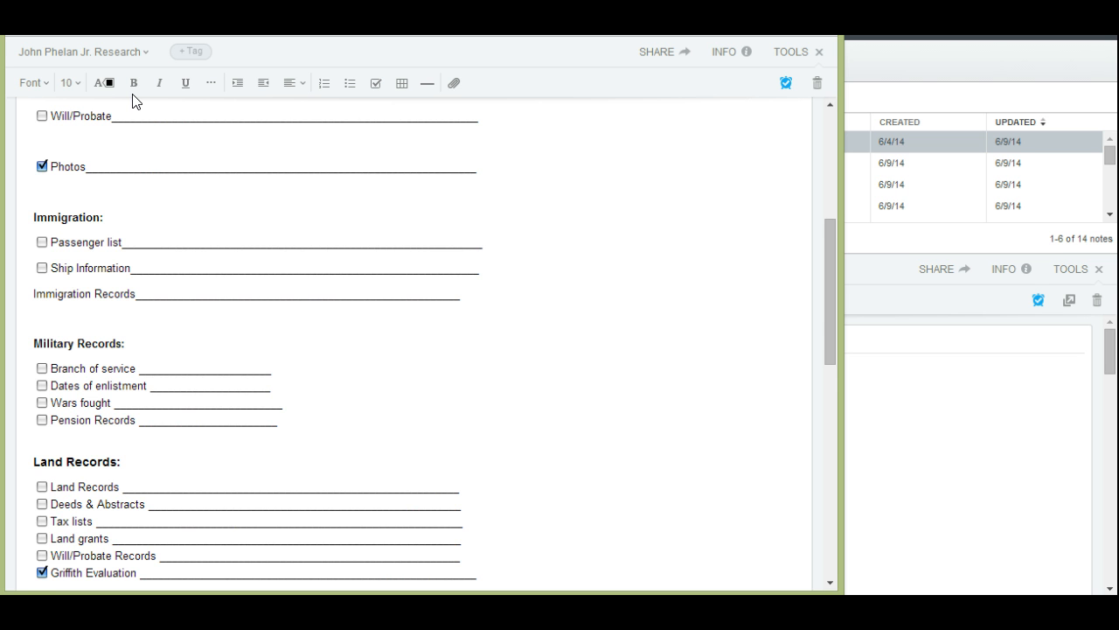
scroll("up", 3)
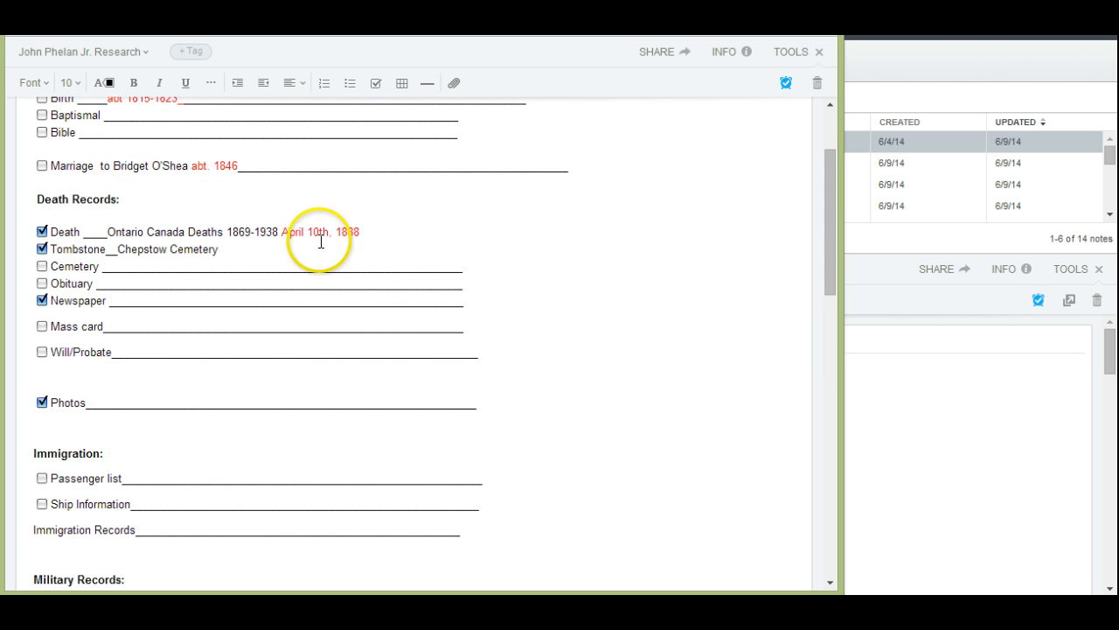
mouse_move(448, 255)
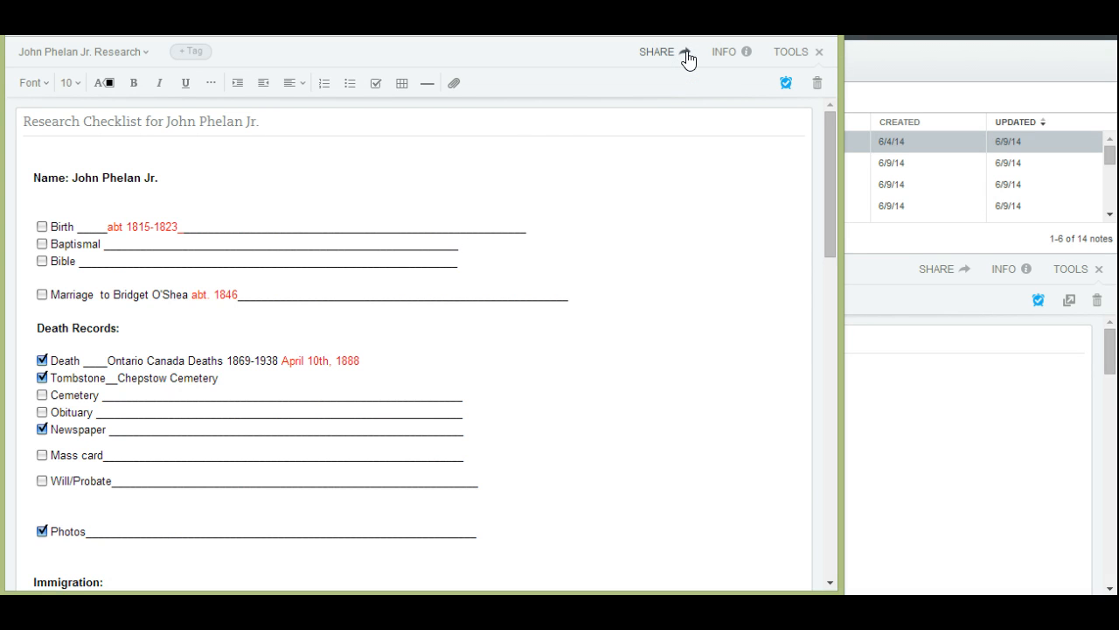
- View the note's share options, then close the expanded checklist window
left_click(657, 51)
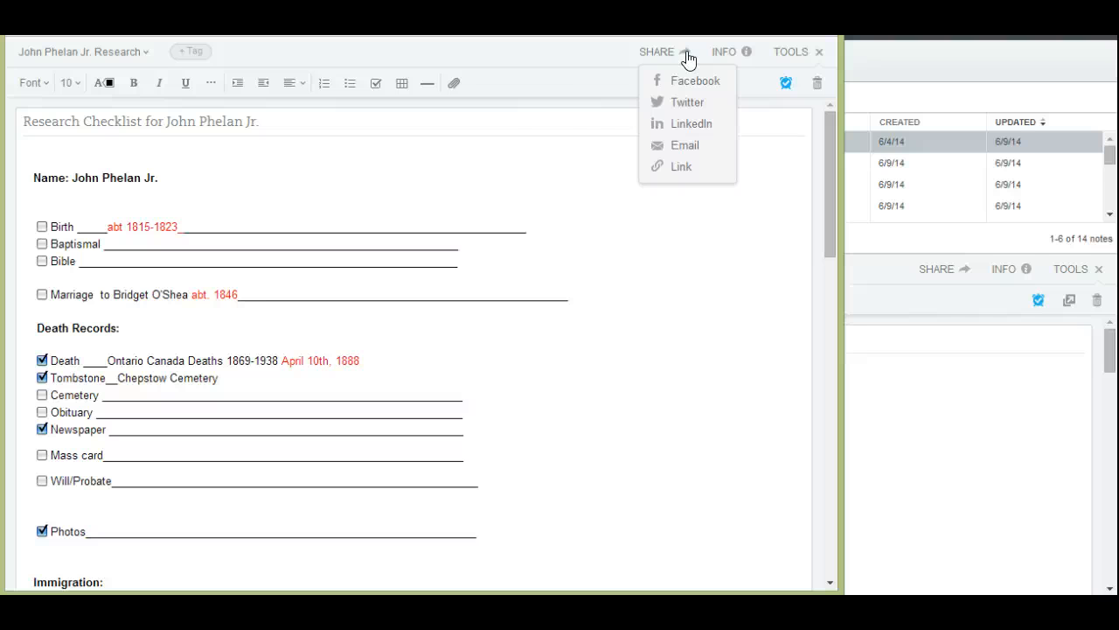
left_click(521, 182)
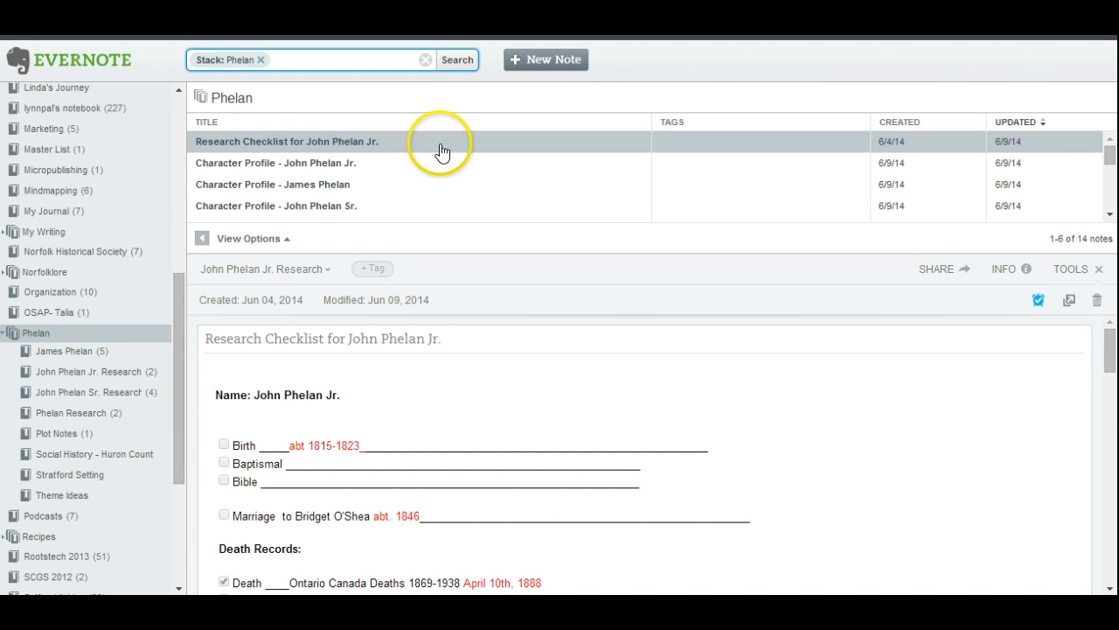
mouse_move(275, 143)
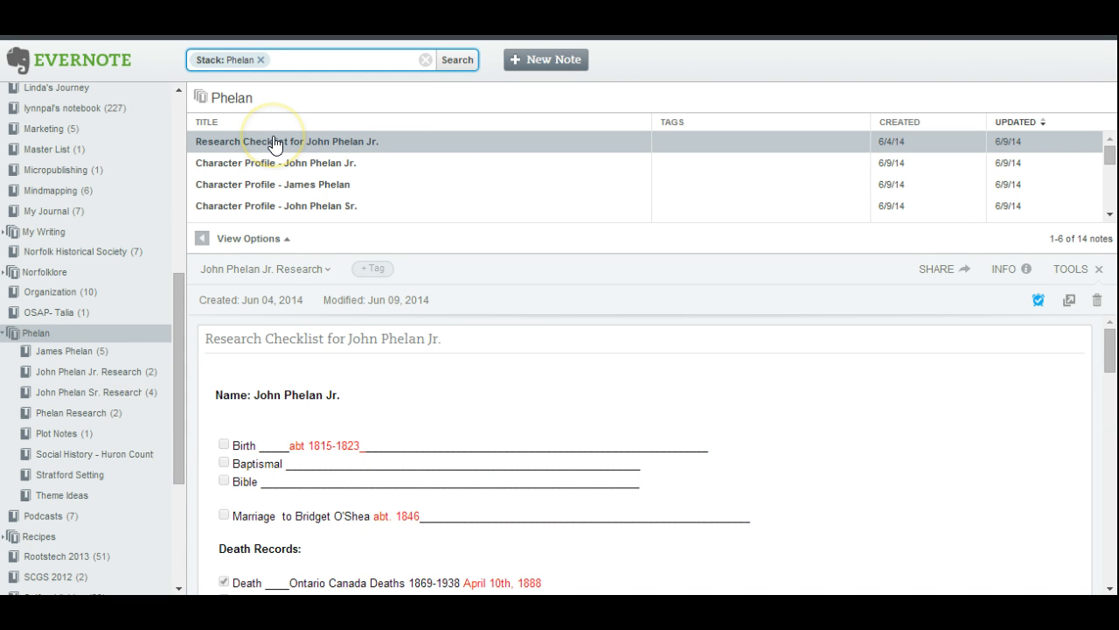
right_click(276, 141)
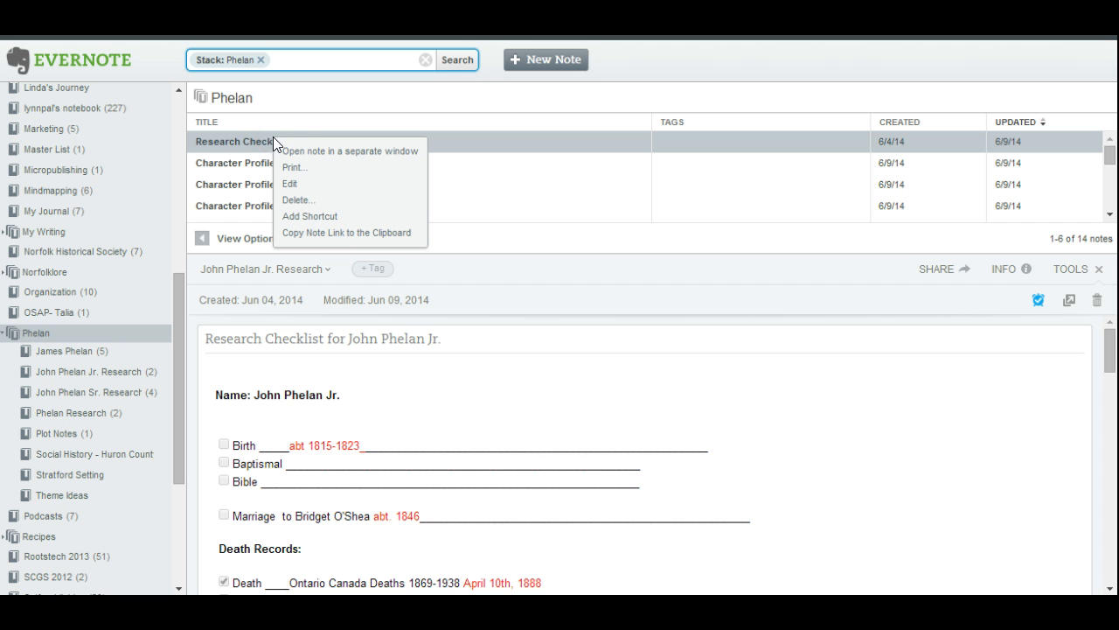
mouse_move(293, 167)
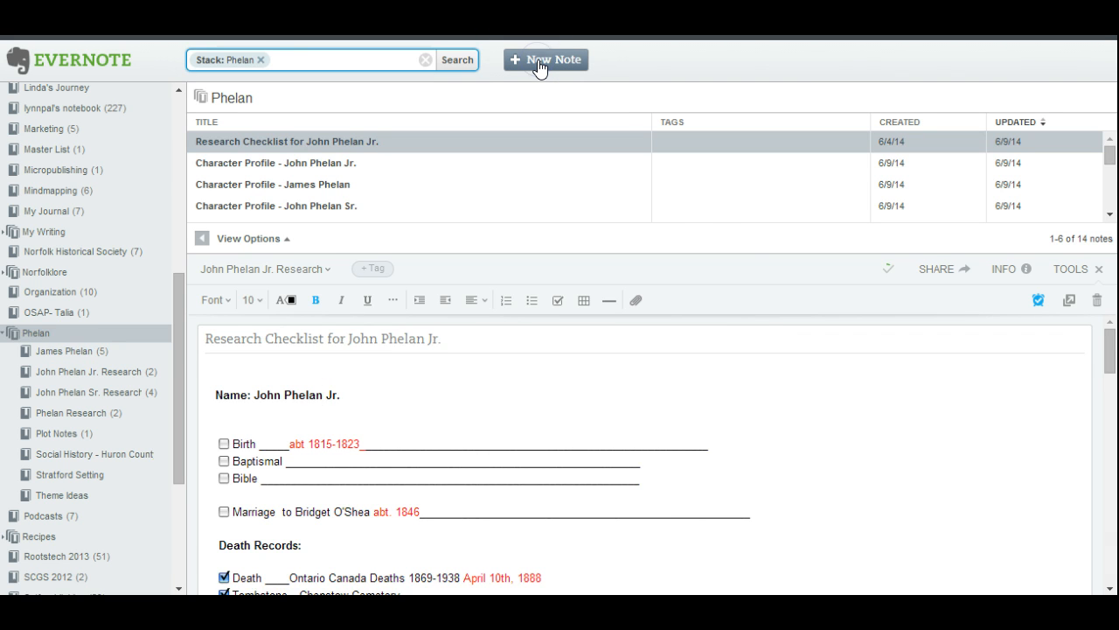
left_click(545, 60)
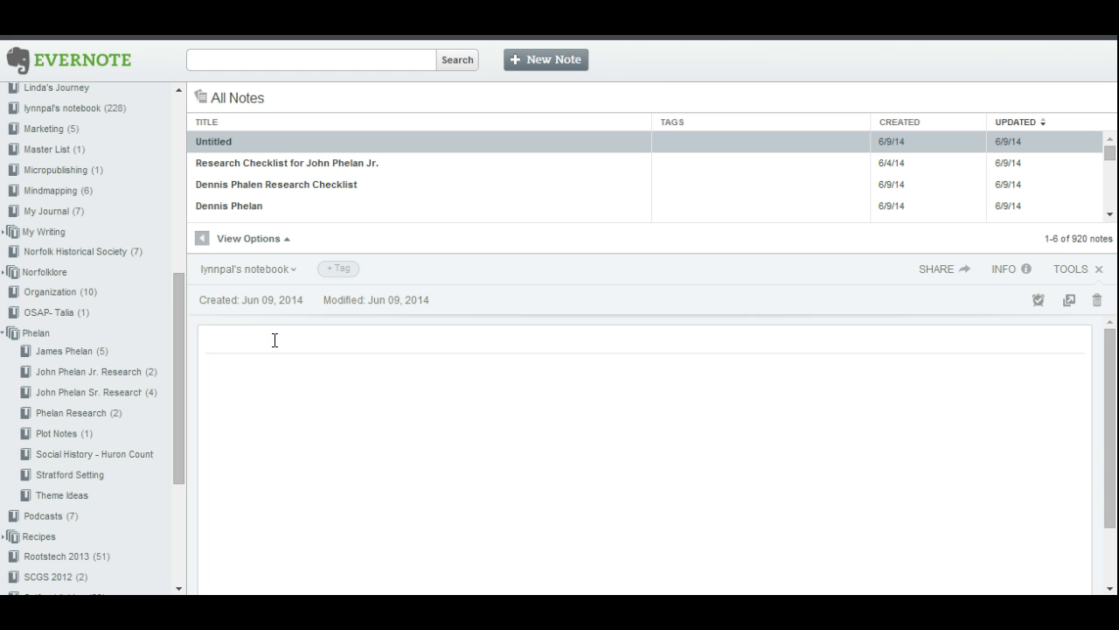
type("Denn")
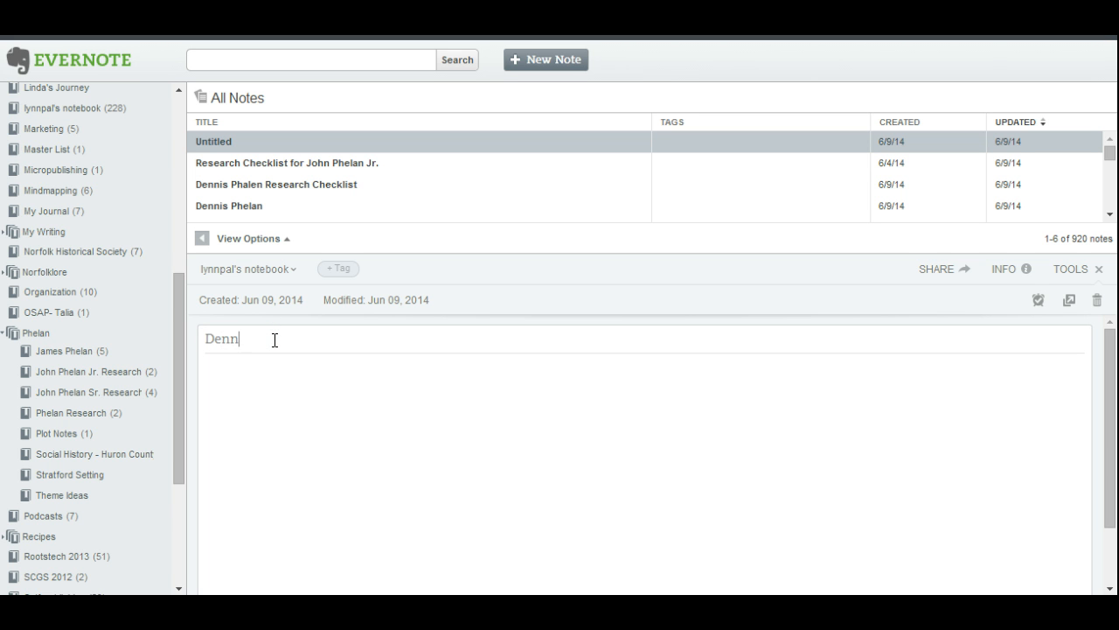
type("is Pha")
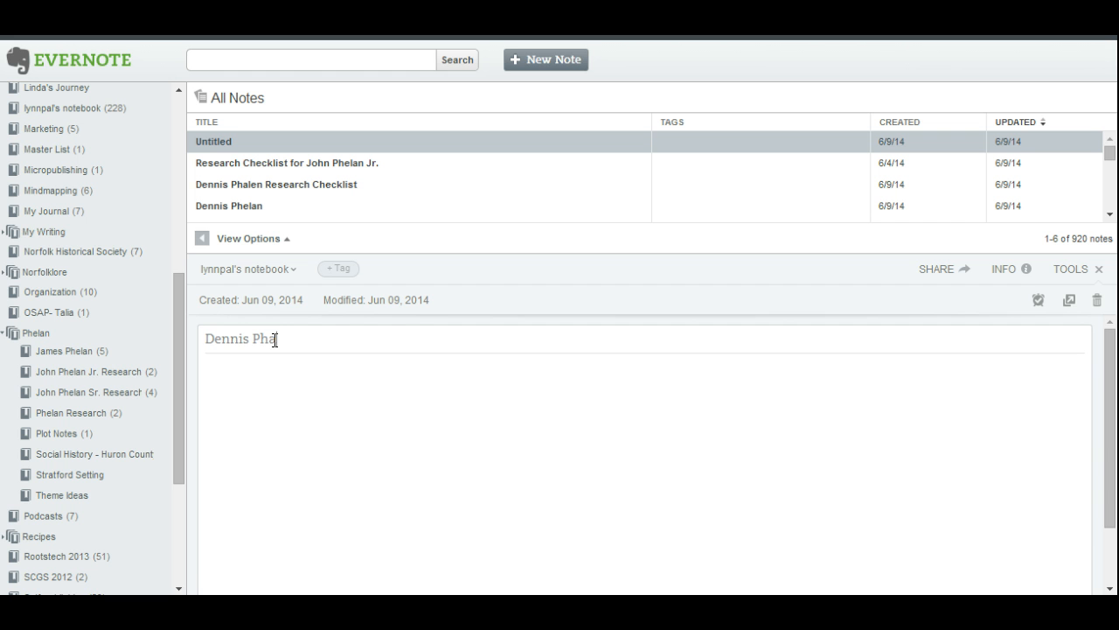
type("len Che")
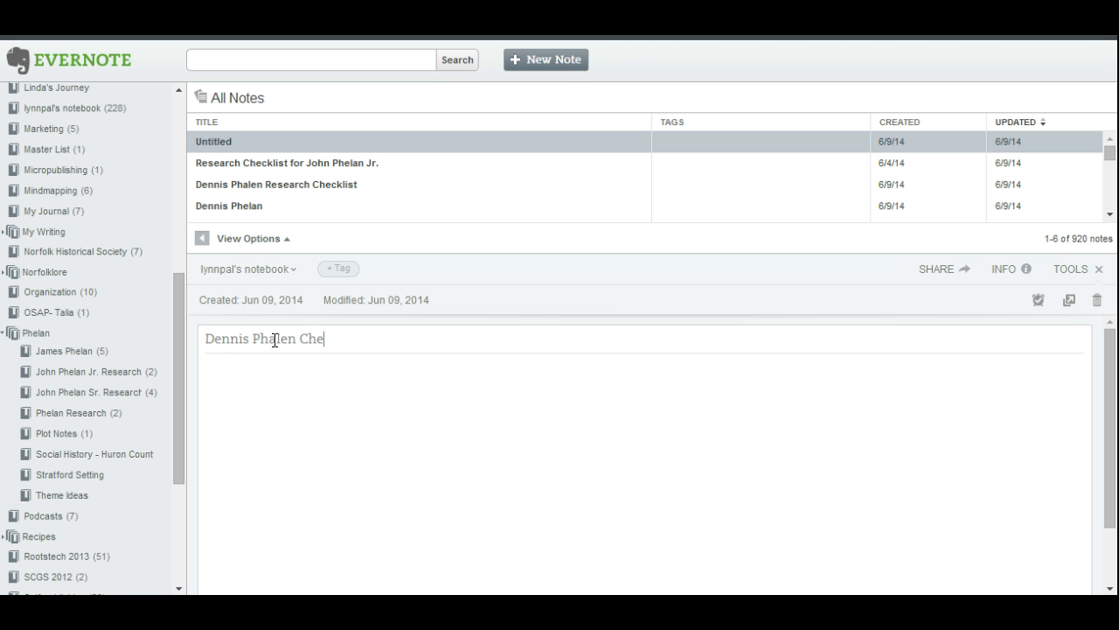
type("cklist")
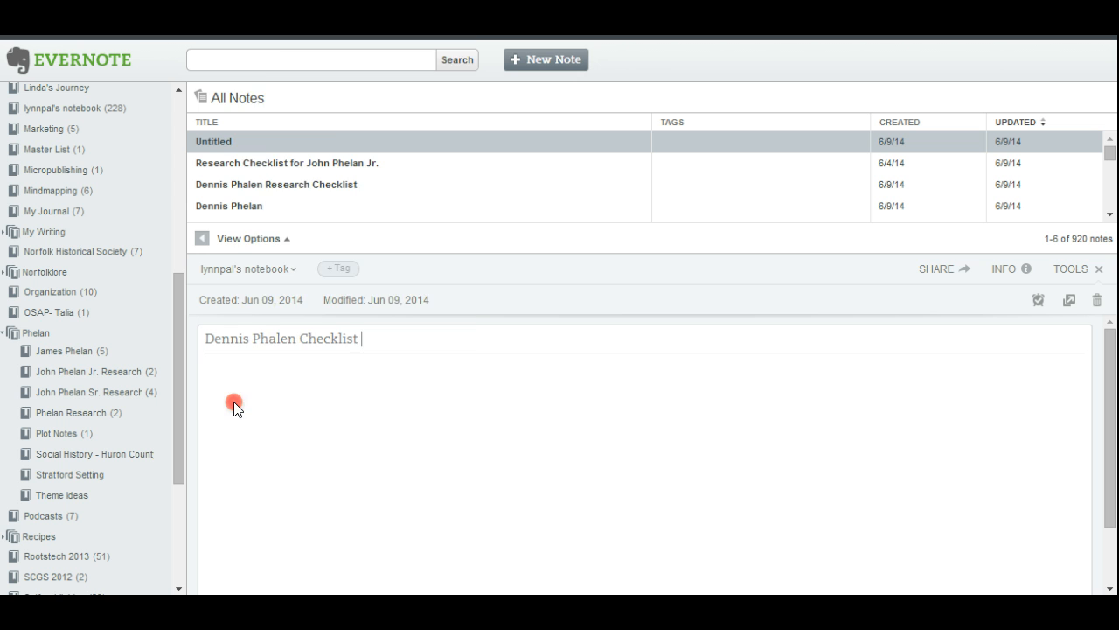
left_click(234, 404)
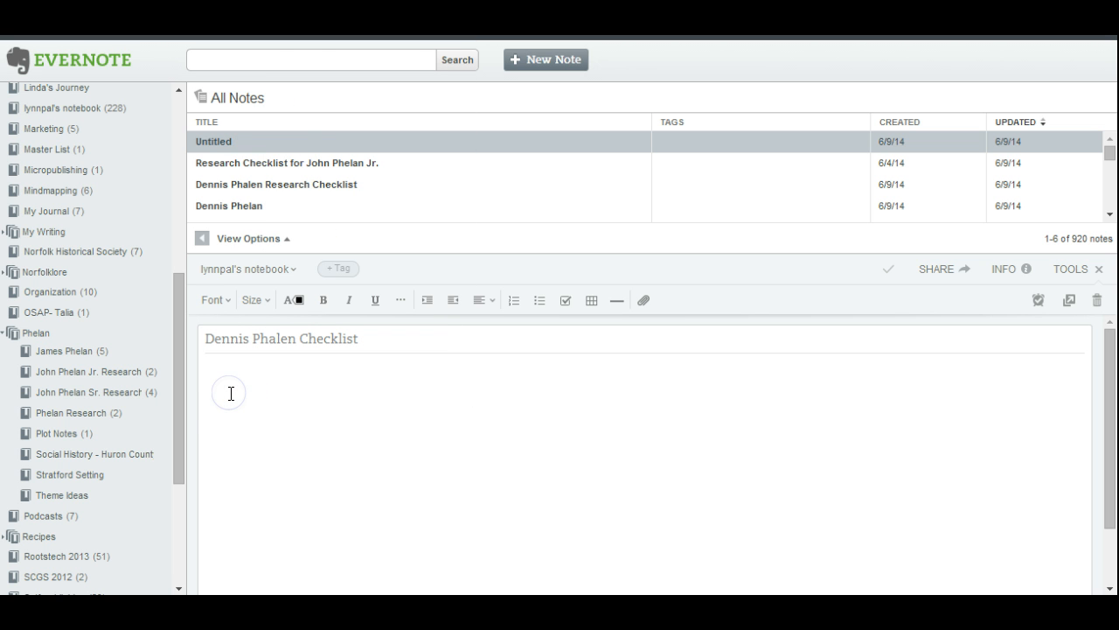
- Enter Birth, Marriage, Death and Land Records as separate lines in the note body
type("Birth")
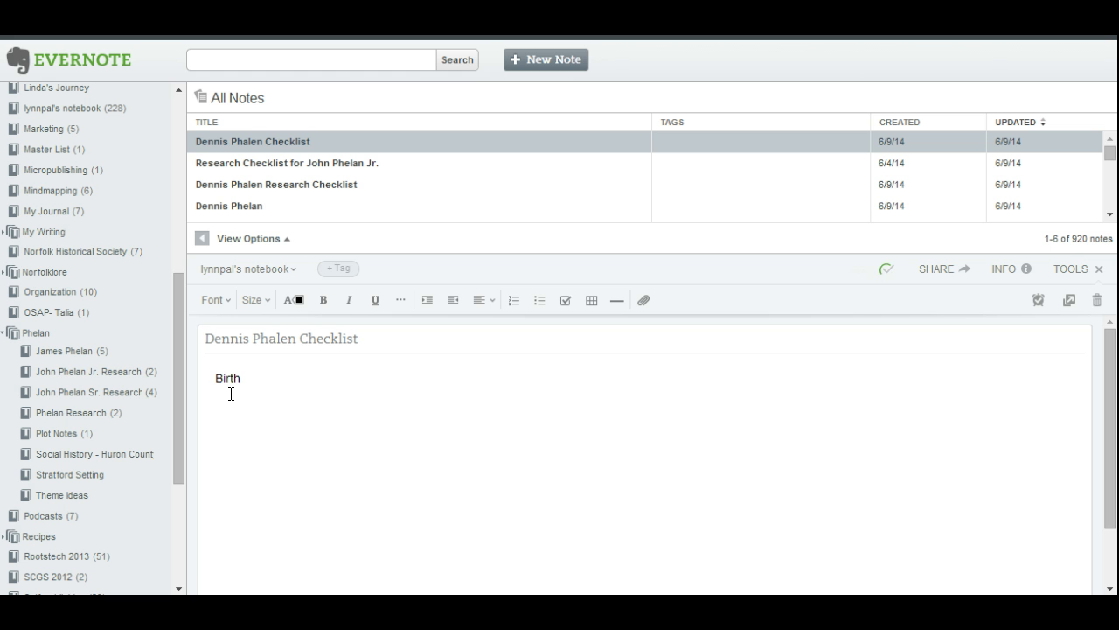
key("enter")
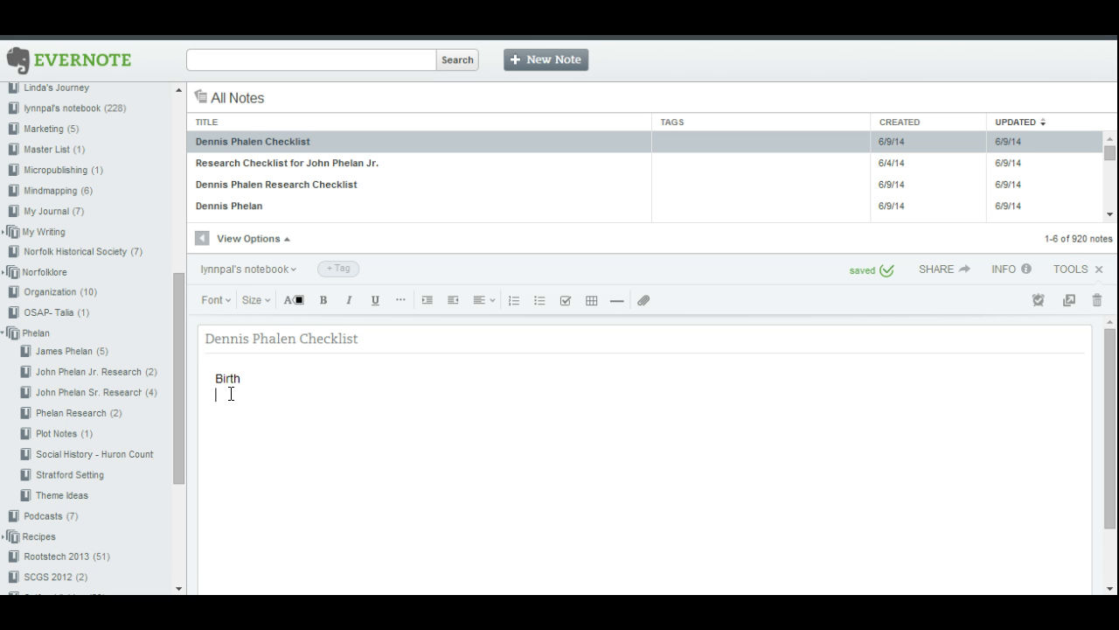
type("Marriage")
type("Death")
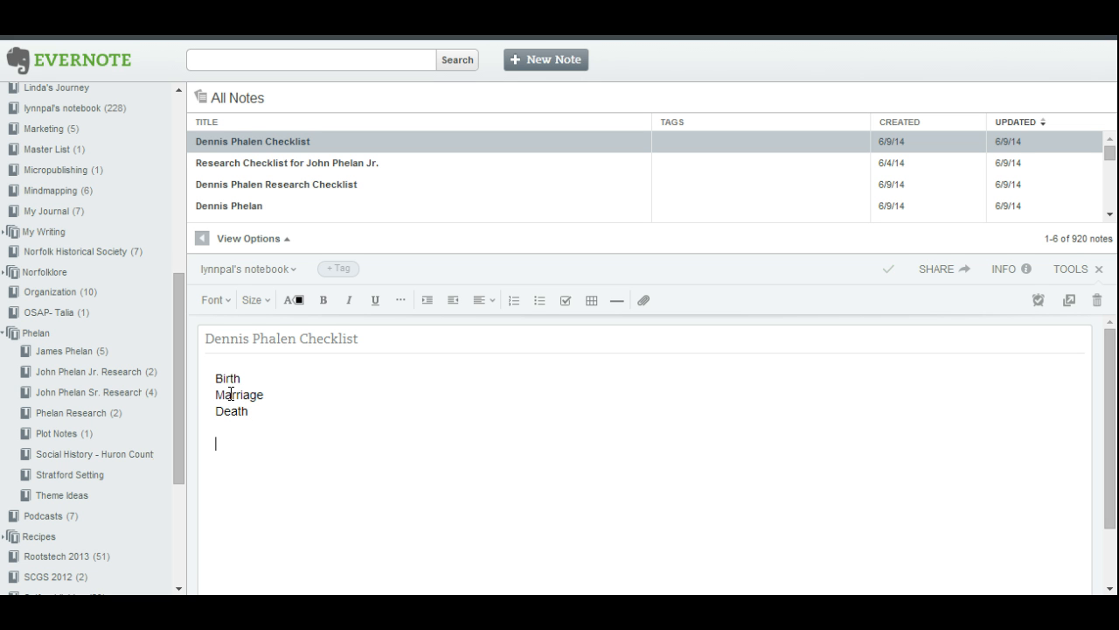
type("Land Reco")
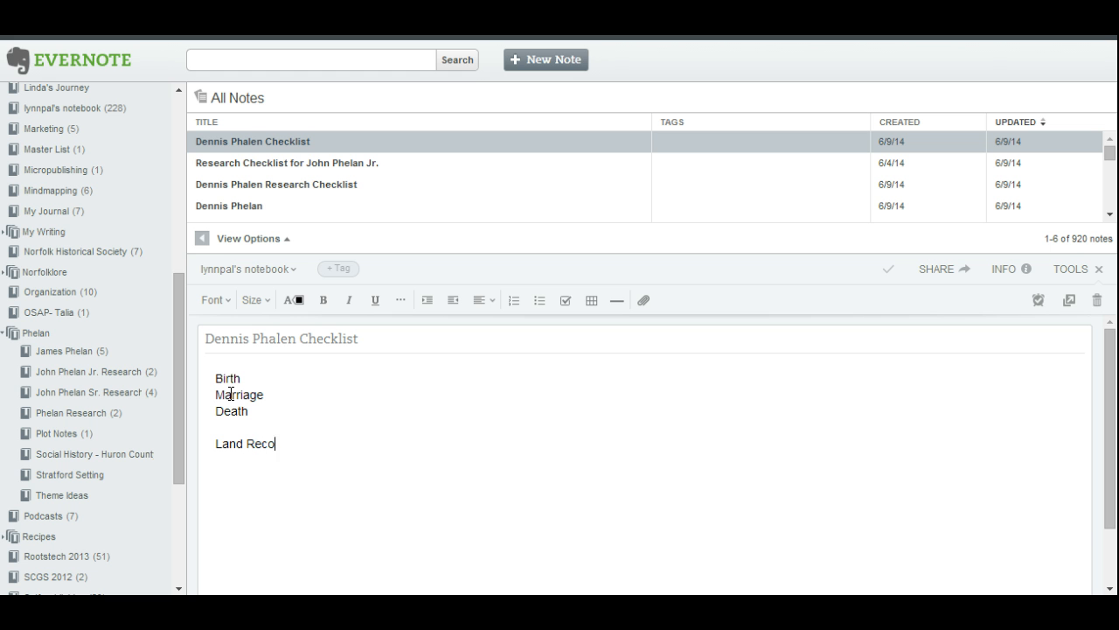
type("rds")
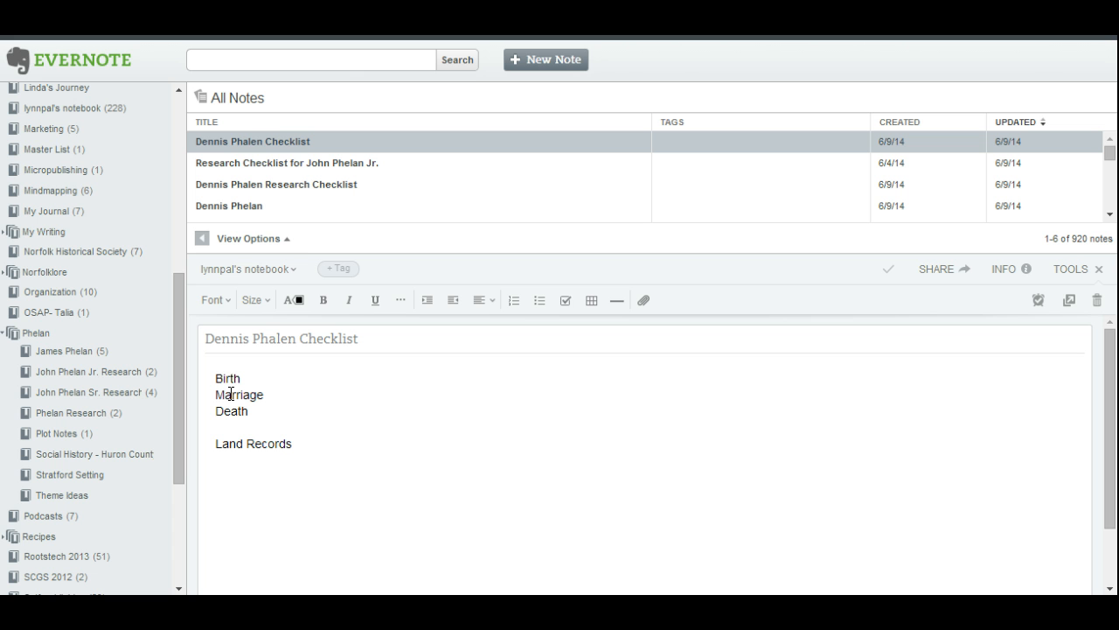
- Add the lines '1851 Canadian Census Record' and '1900 US Census Record'
type("1851 Cana")
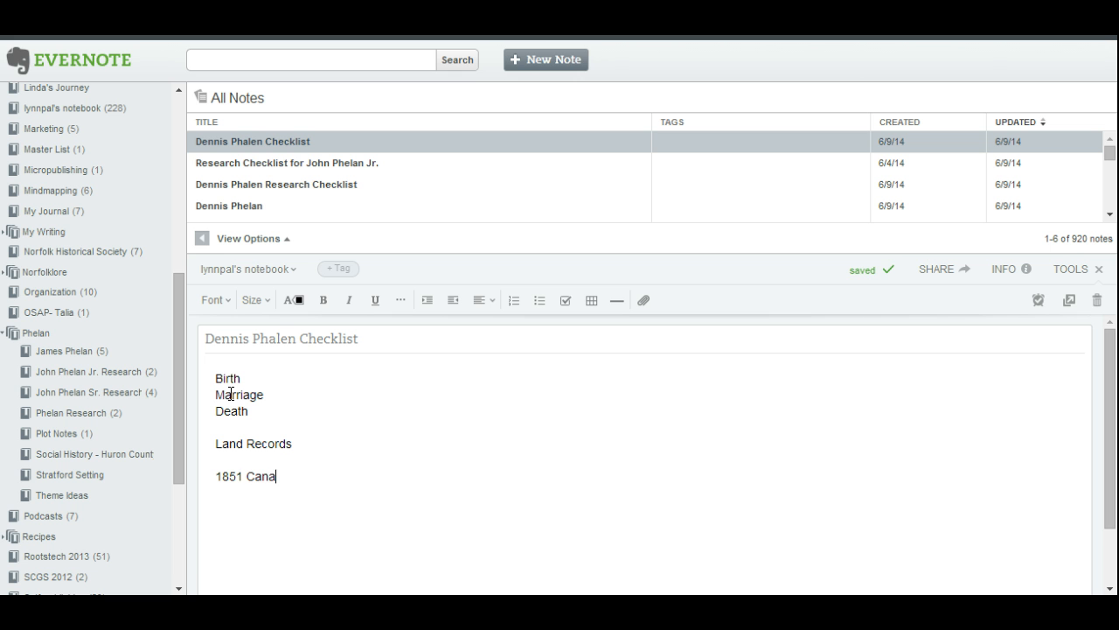
type("dian")
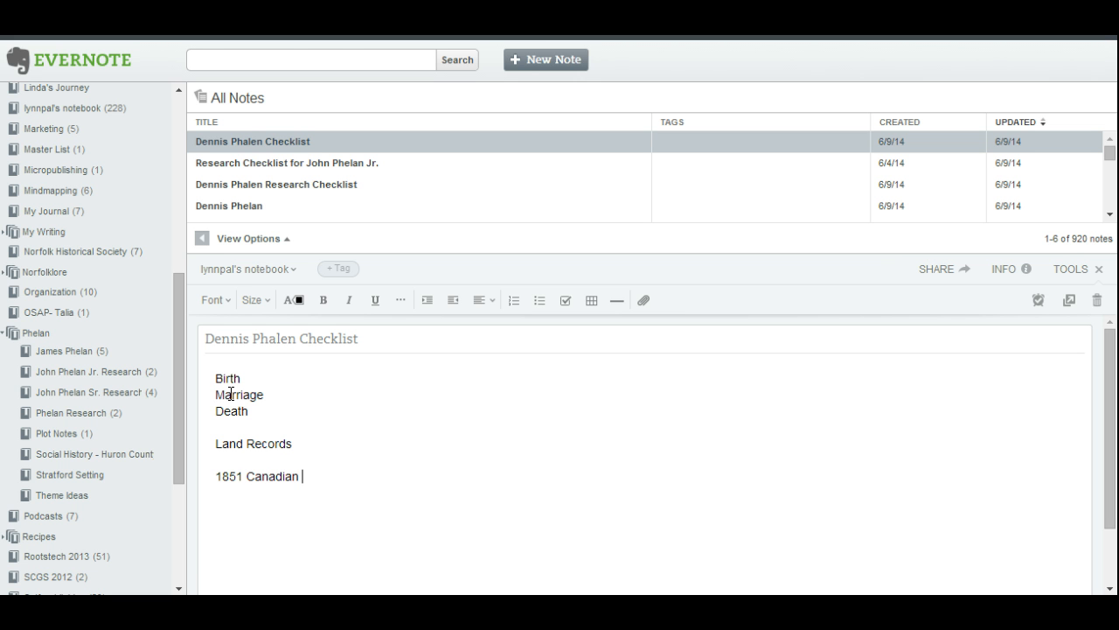
type("Census Record")
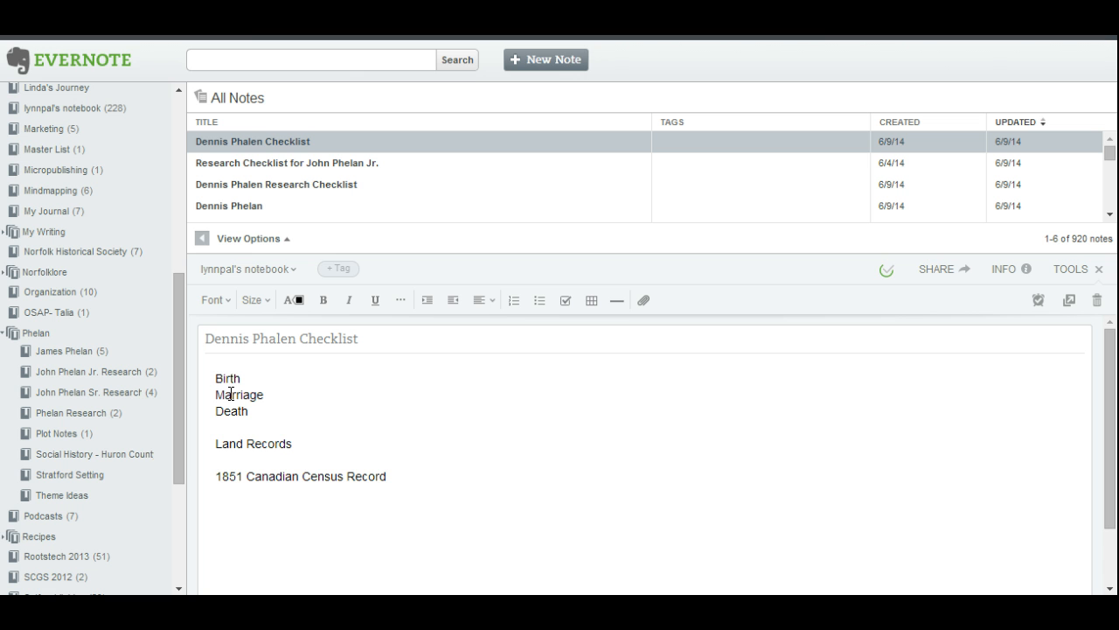
type("1900")
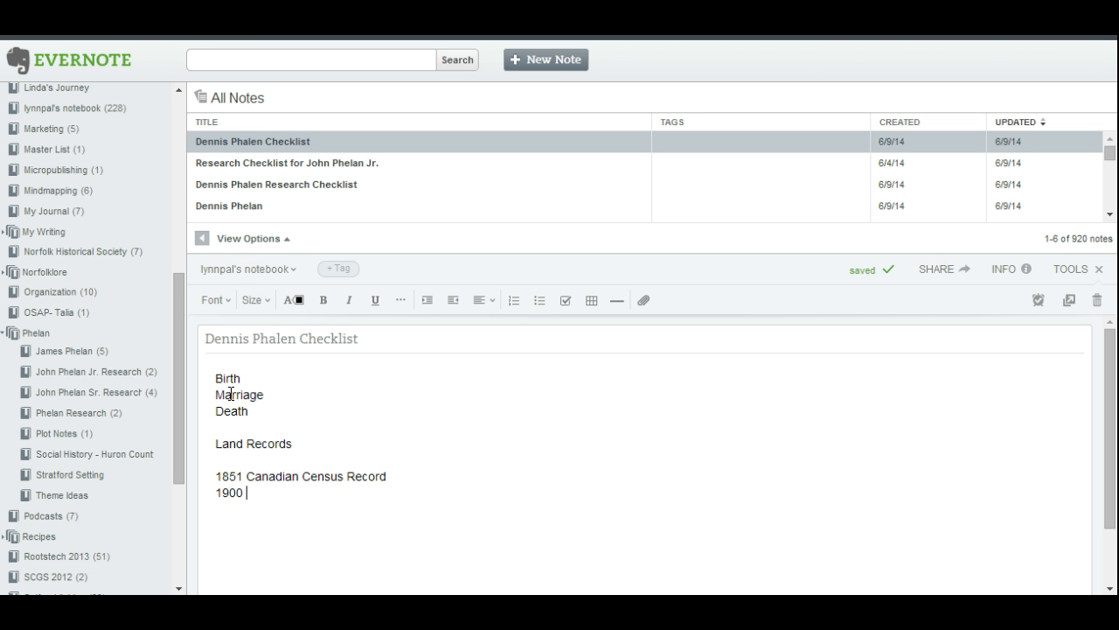
type("US")
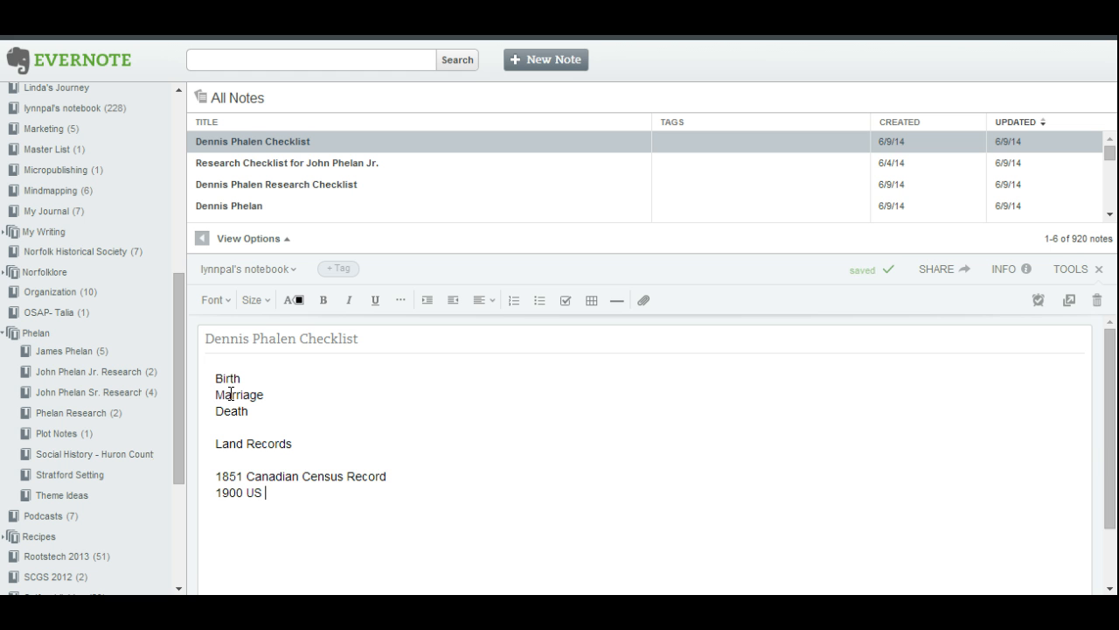
type("Census")
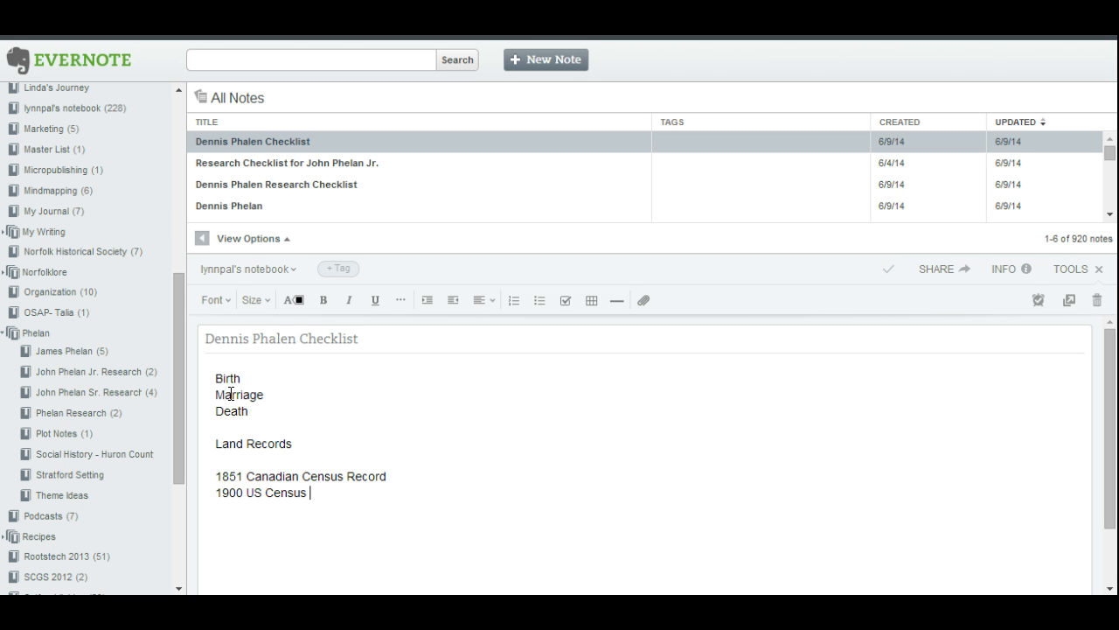
type("Recr")
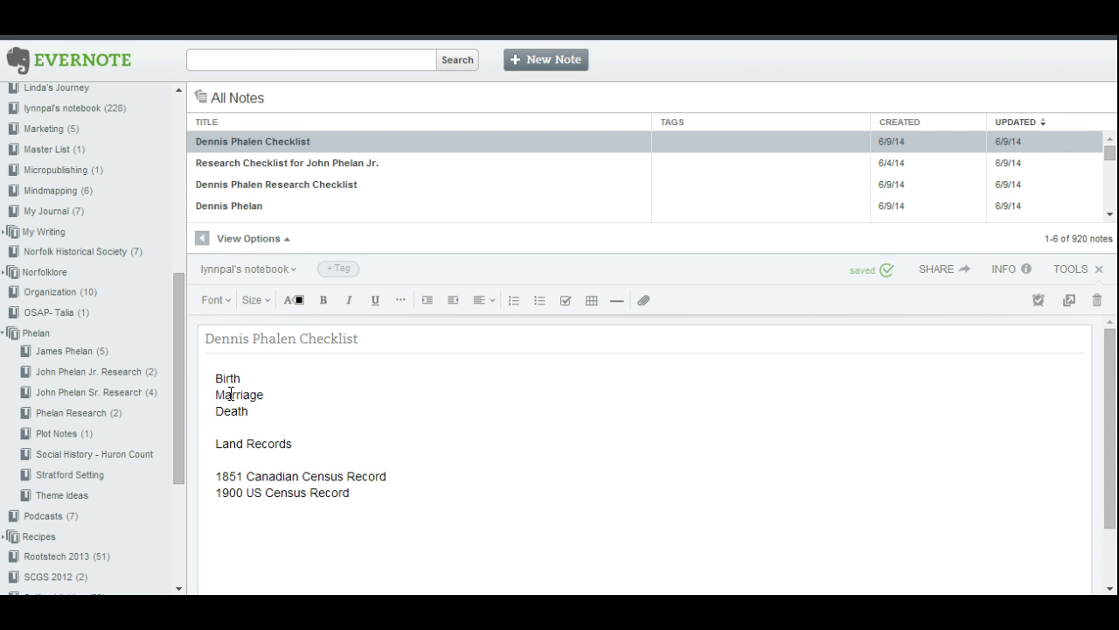
scroll("down", 3)
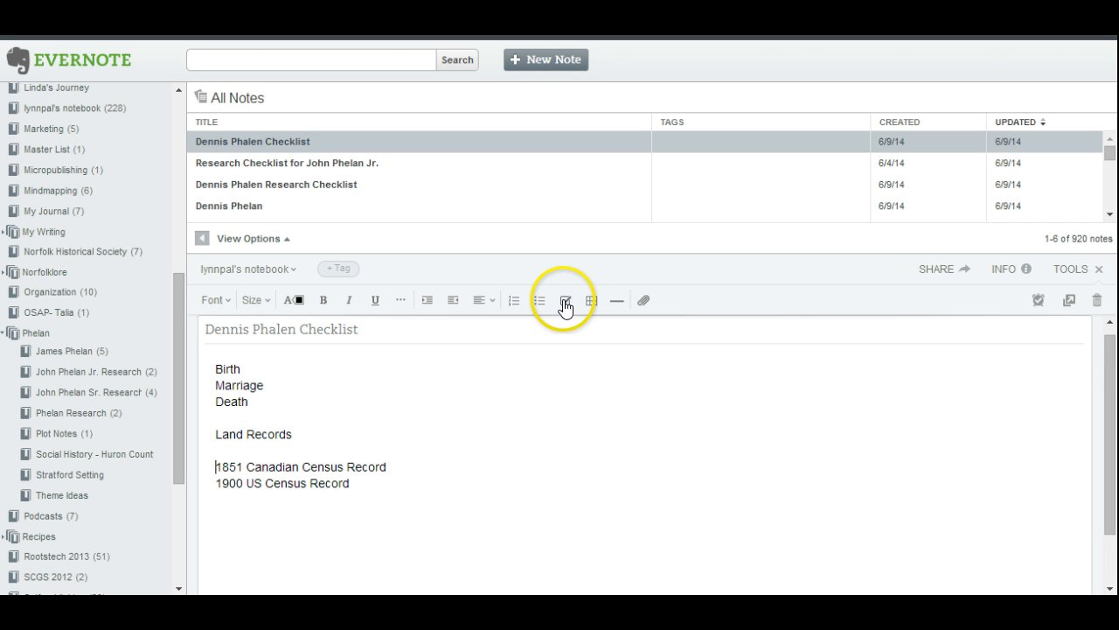
mouse_move(567, 300)
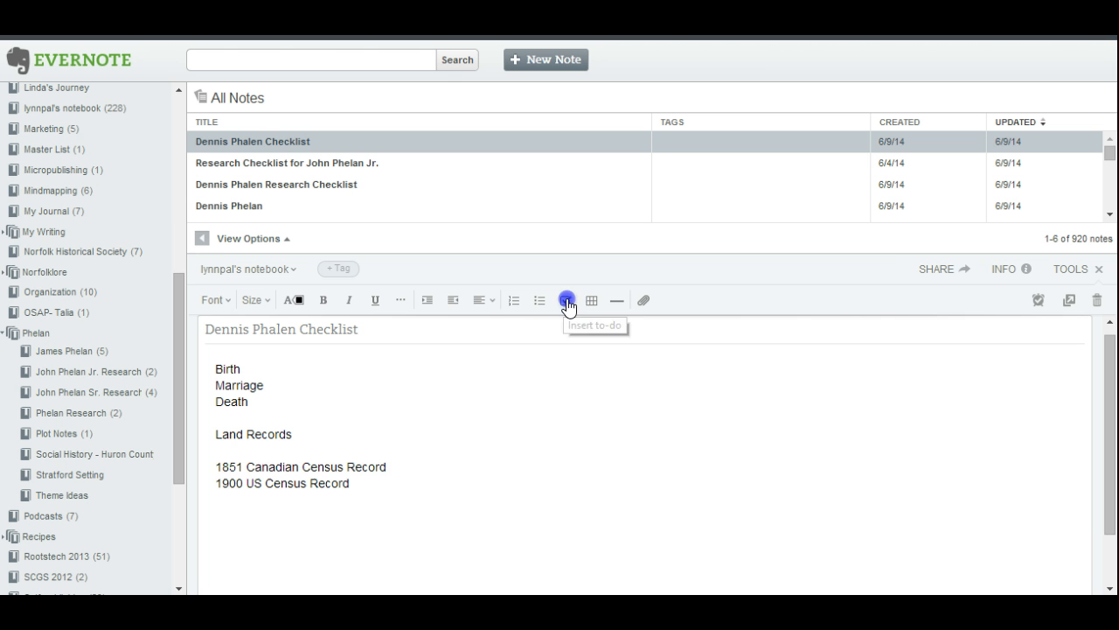
- Insert to-do checkboxes on each line, from the census records up through Death and Birth
left_click(568, 299)
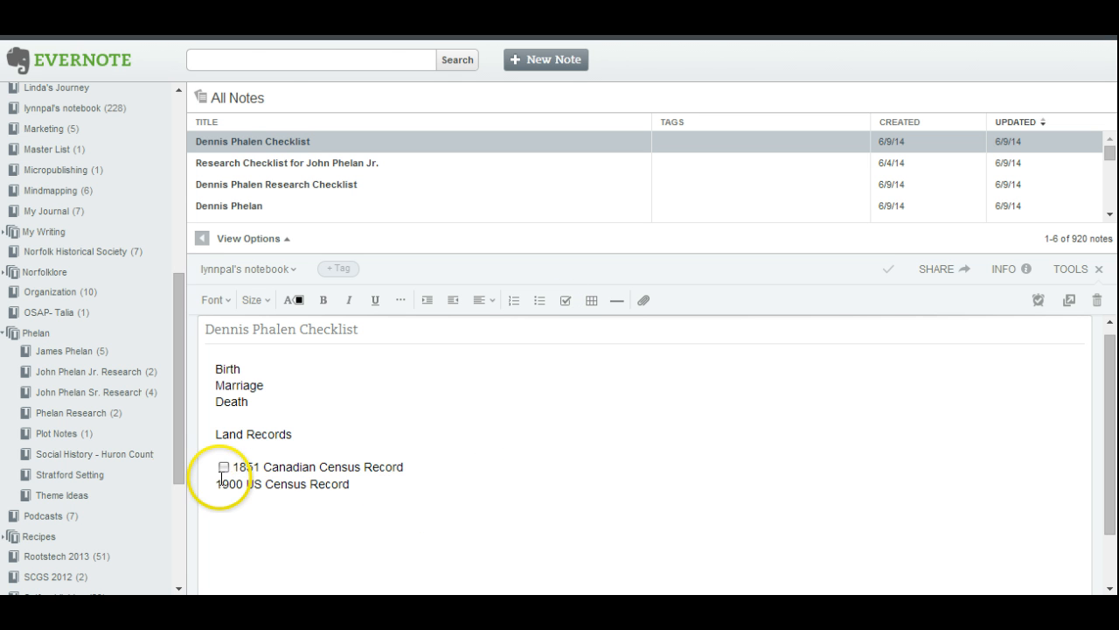
left_click(566, 300)
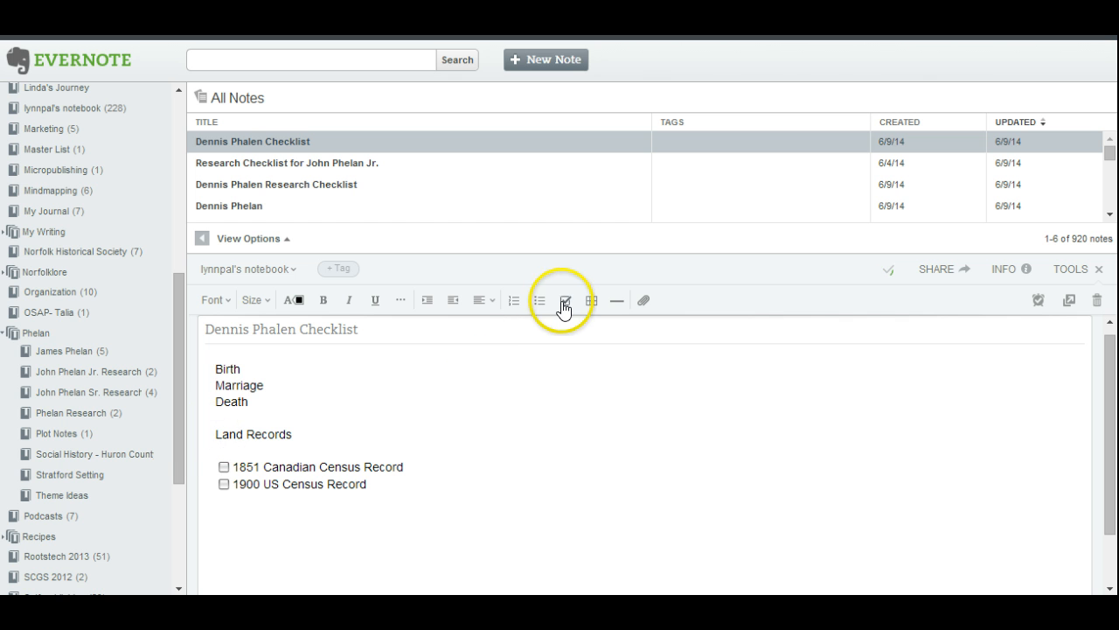
left_click(566, 300)
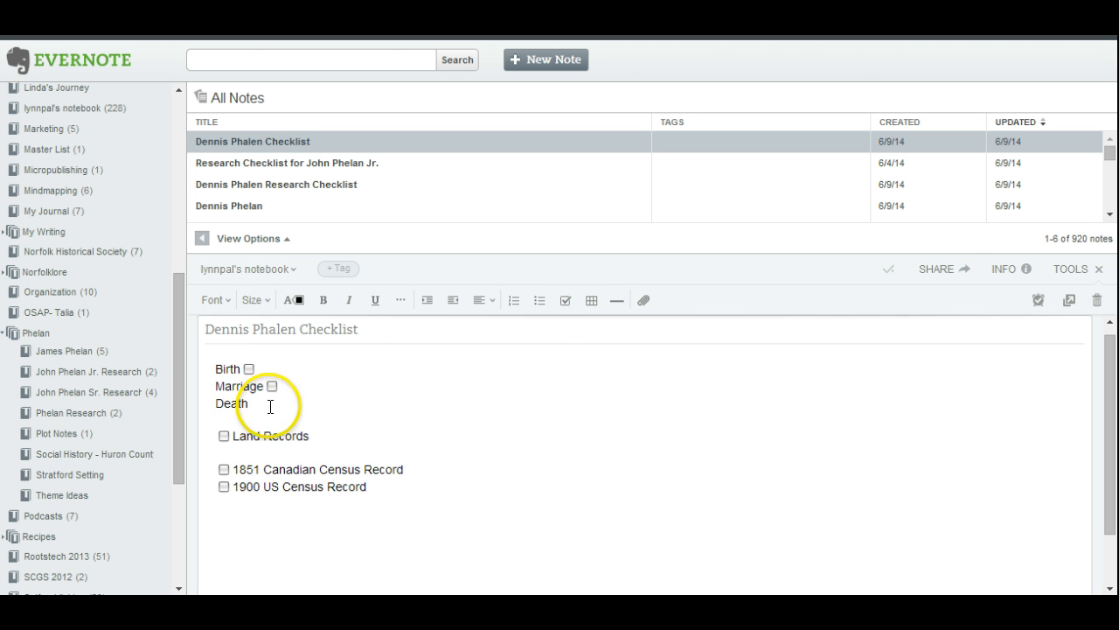
left_click(566, 300)
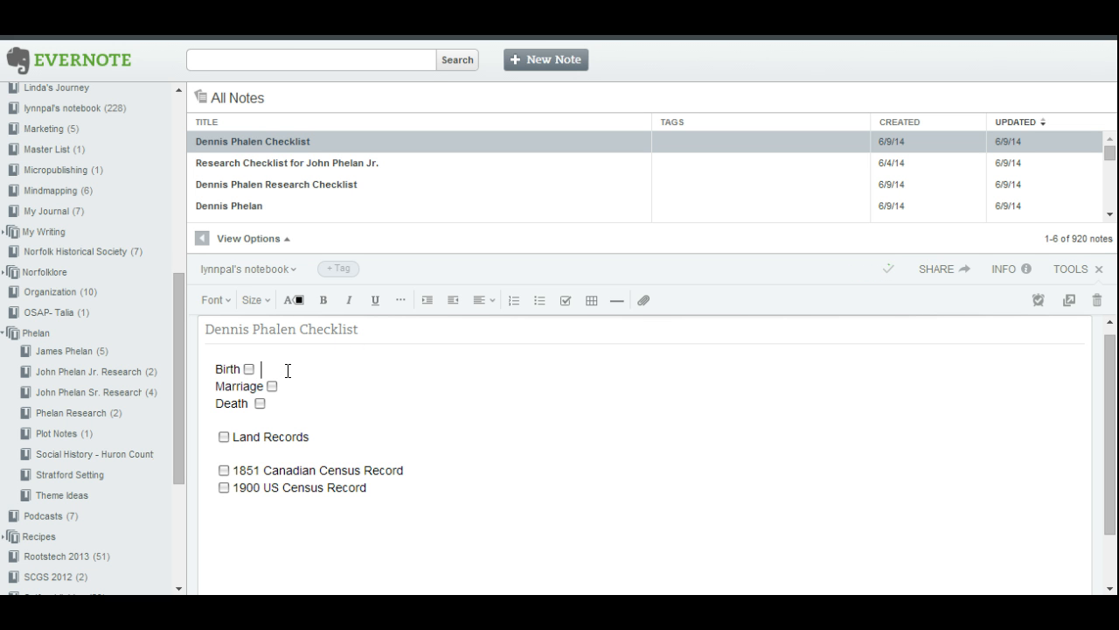
- Write '1810 Kilkenny Ireland' after the Birth checkbox and colour it red
type("1810")
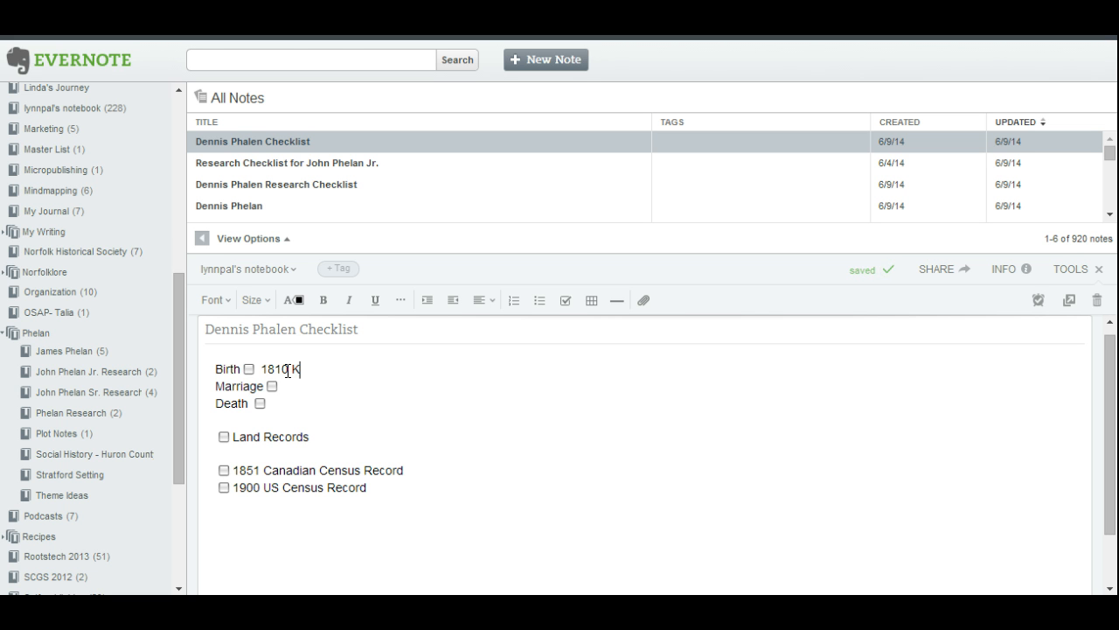
type("Kilkneey")
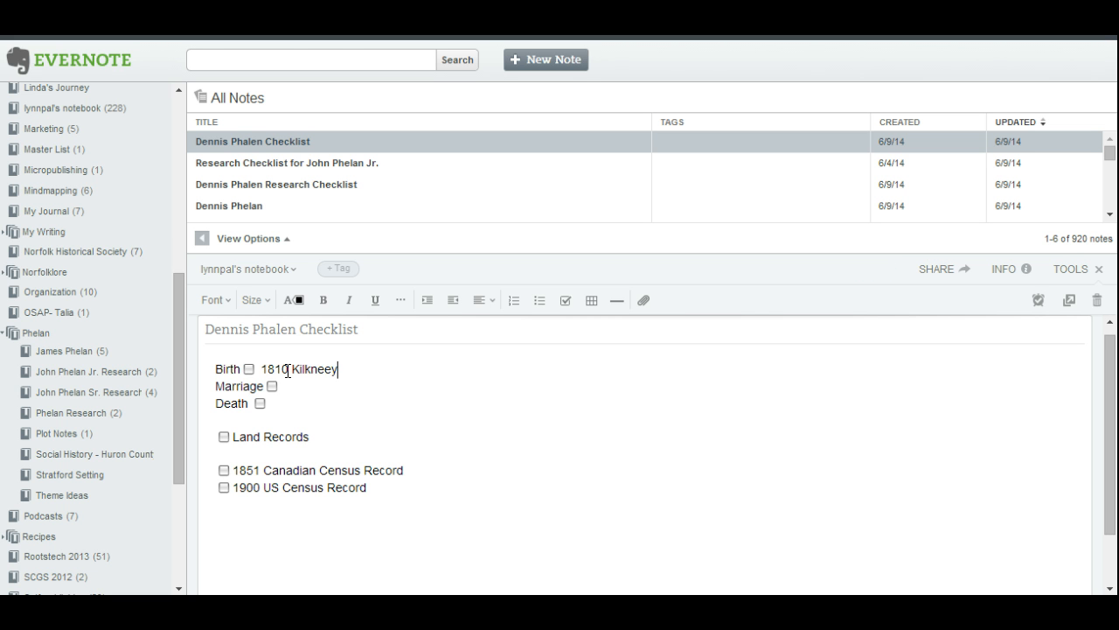
type("Kilkenny Ireland")
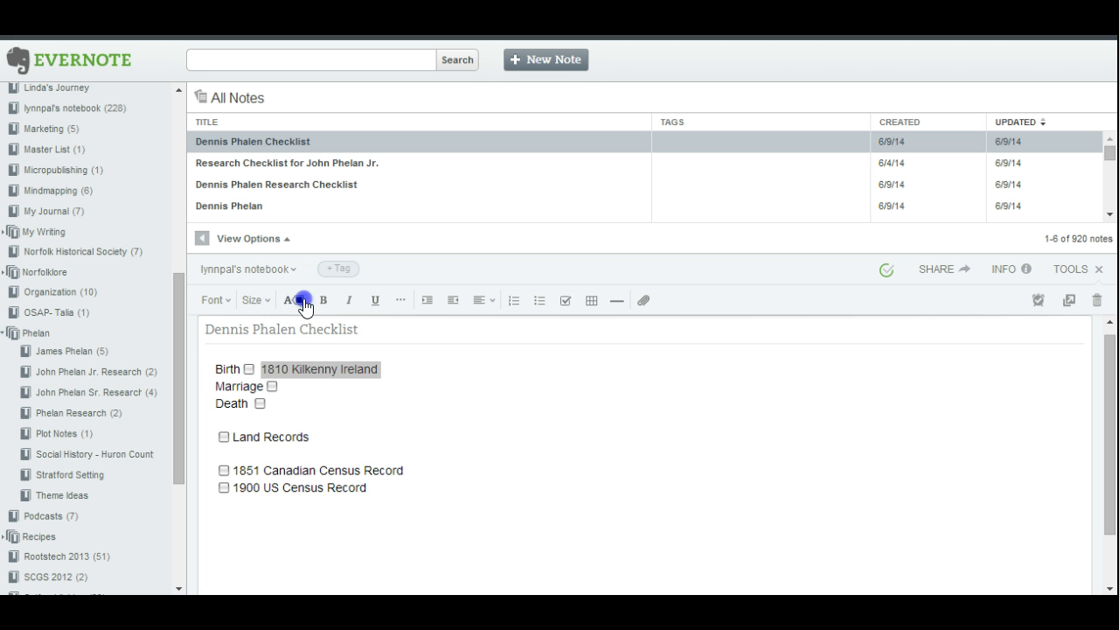
left_click(303, 300)
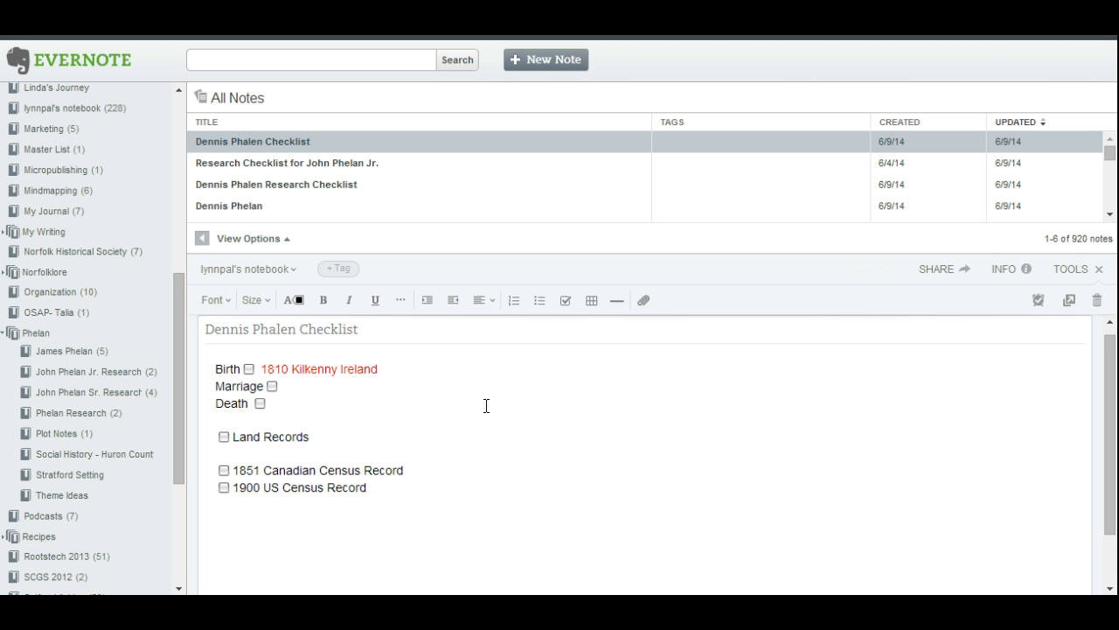
left_click(271, 403)
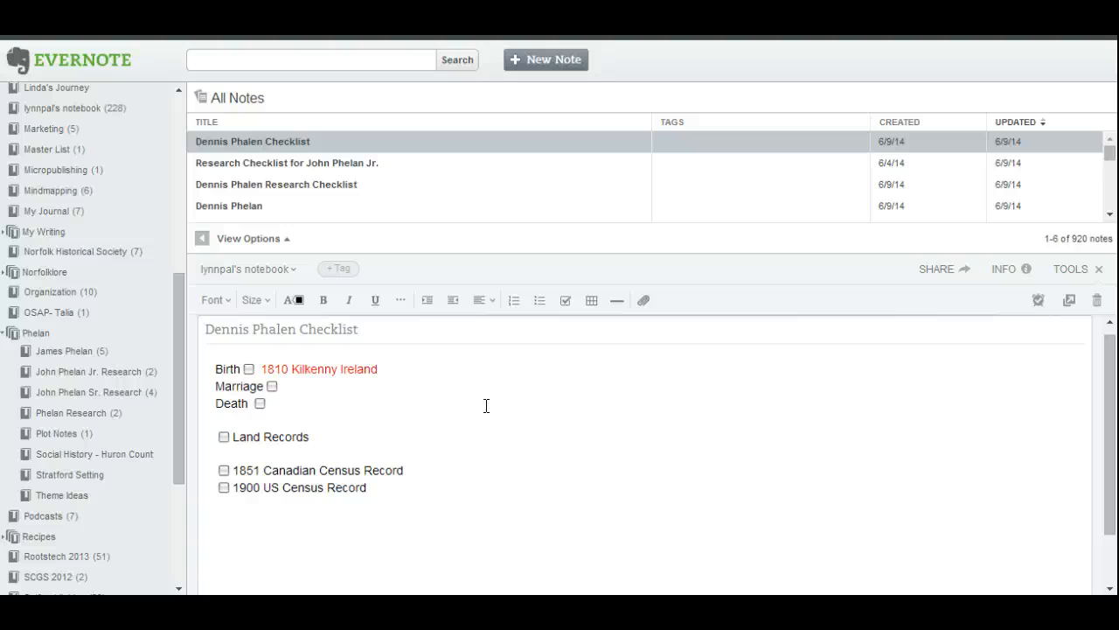
left_click(271, 403)
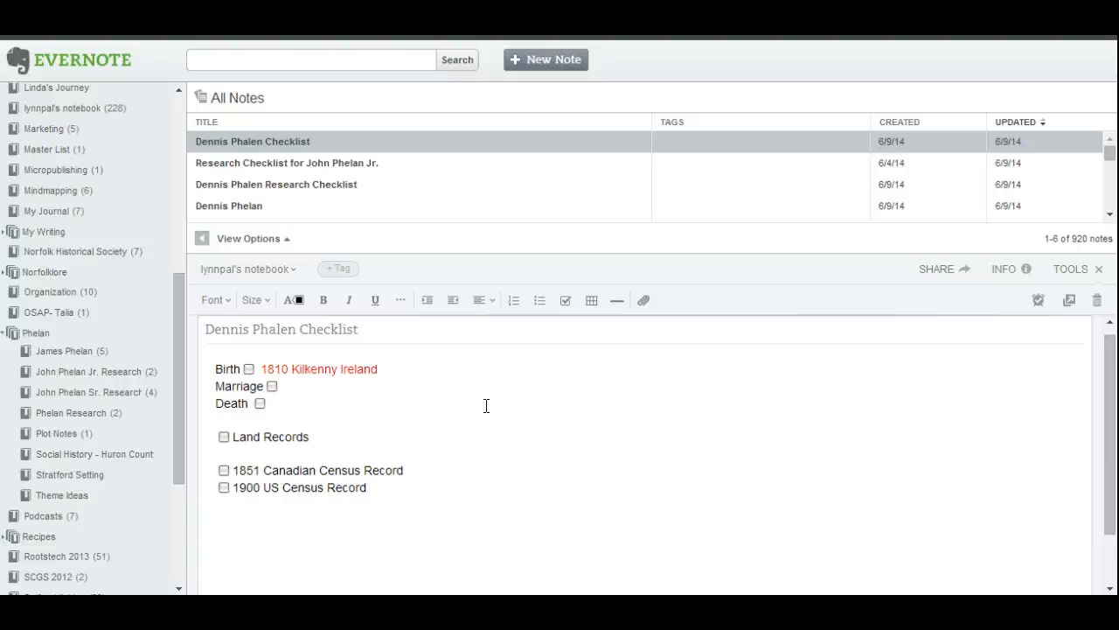
left_click(269, 403)
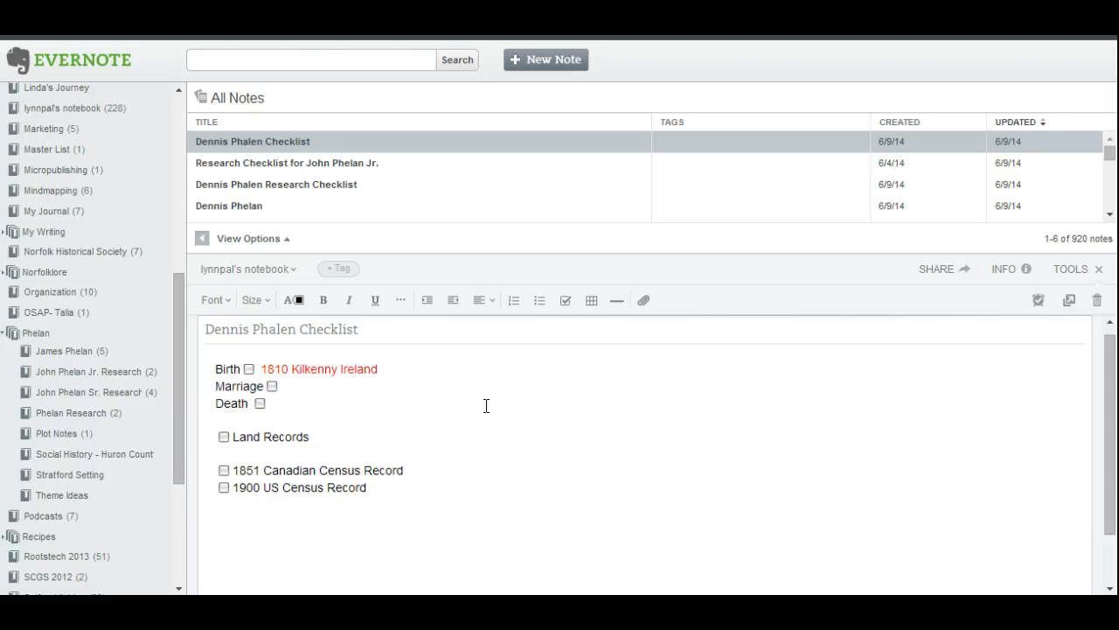
left_click(286, 162)
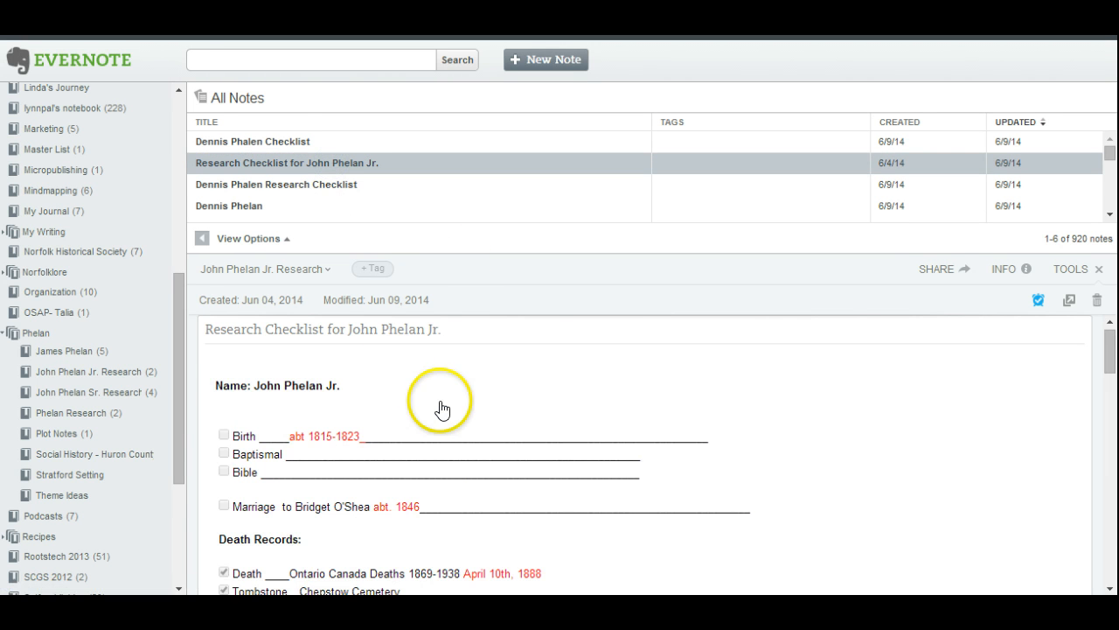